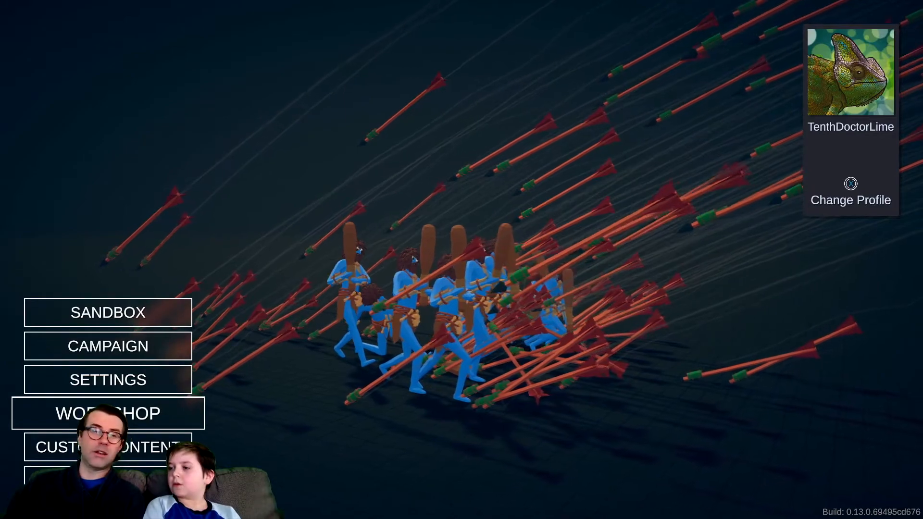
Enter Custom Content from the main menu and move past Campaigns to start a new custom unit
left_click(108, 412)
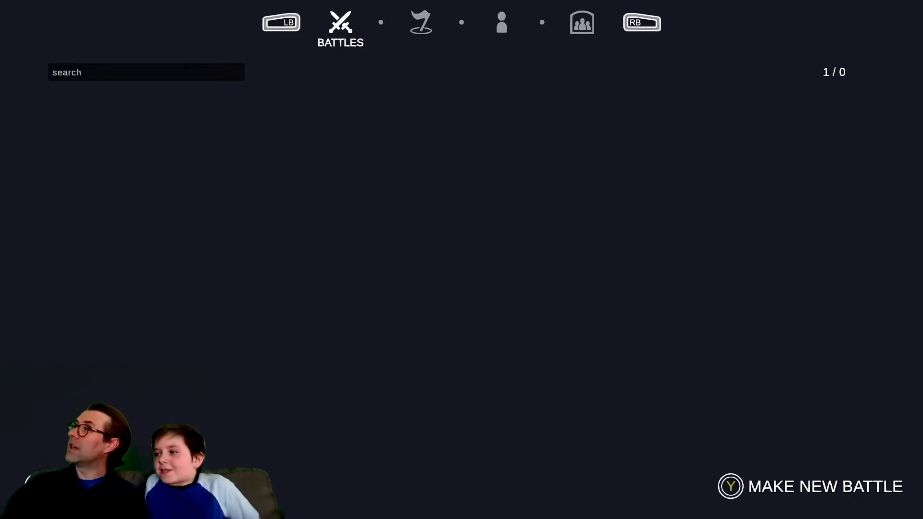
left_click(420, 23)
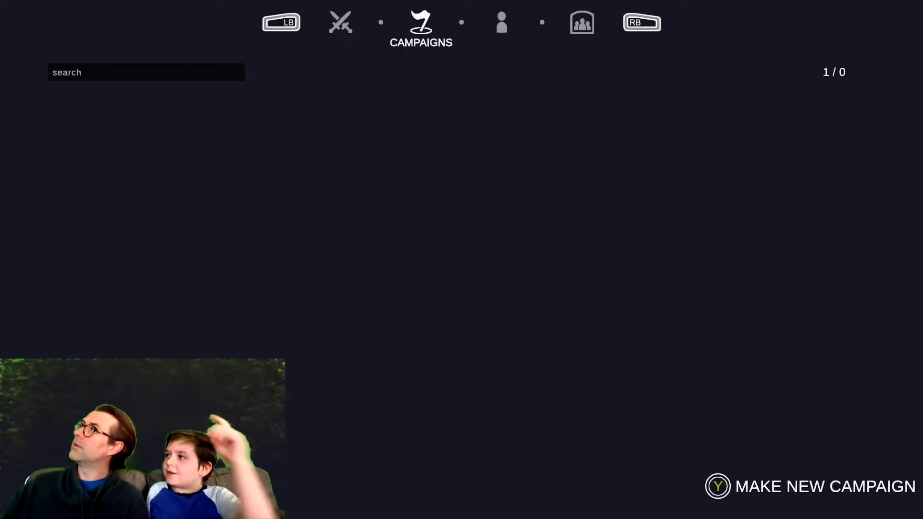
left_click(501, 22)
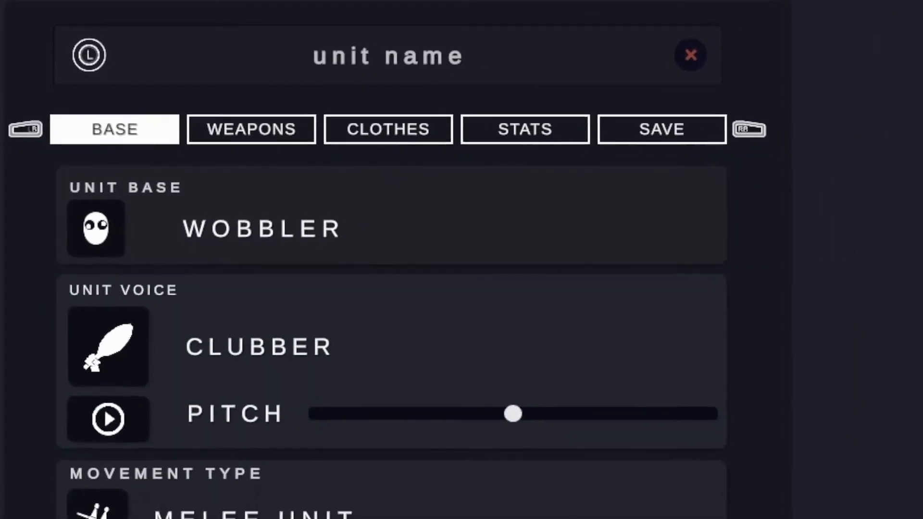
Give the new wobbler the Zeus voice and bring up the voice list again
left_click(96, 228)
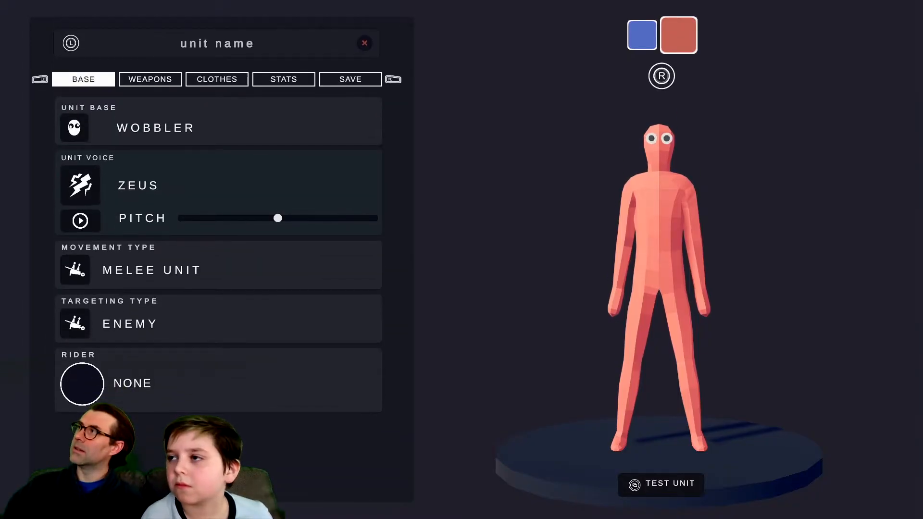
left_click(218, 185)
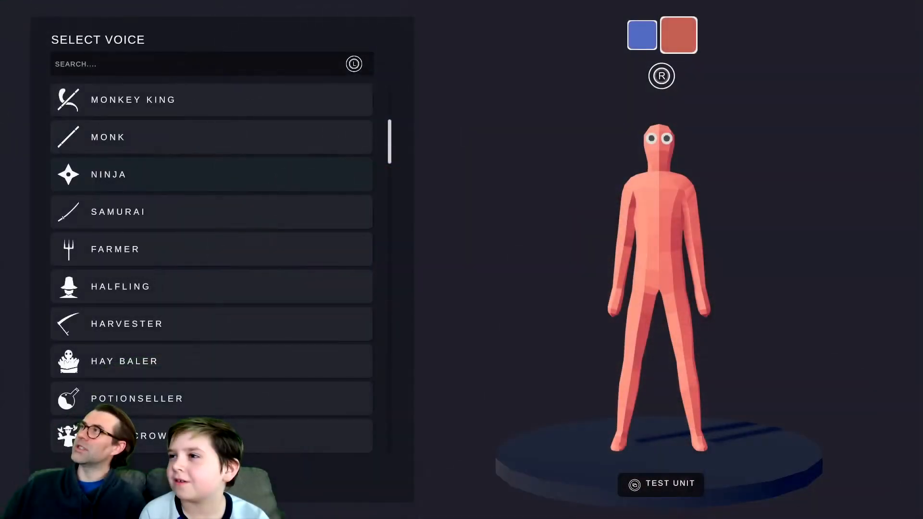
Switch the unit's voice to Shield Bearer at the lowest pitch
left_click(211, 174)
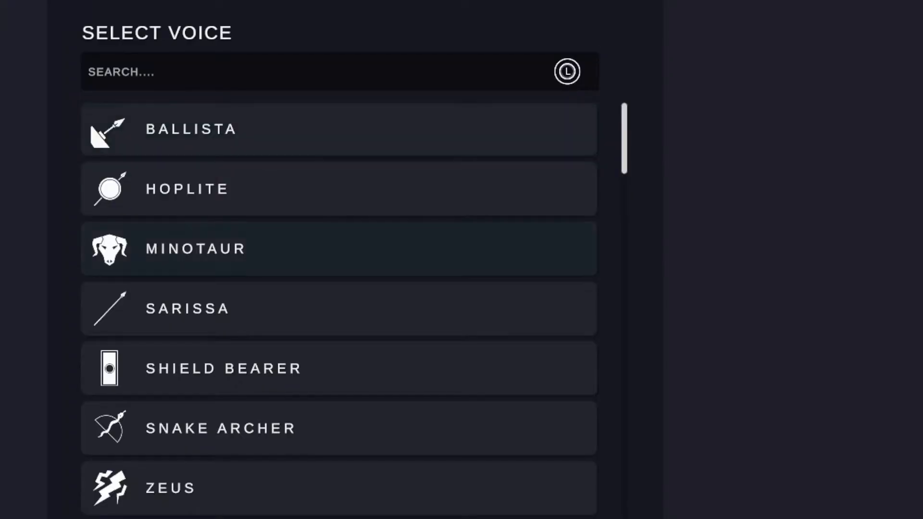
left_click(338, 368)
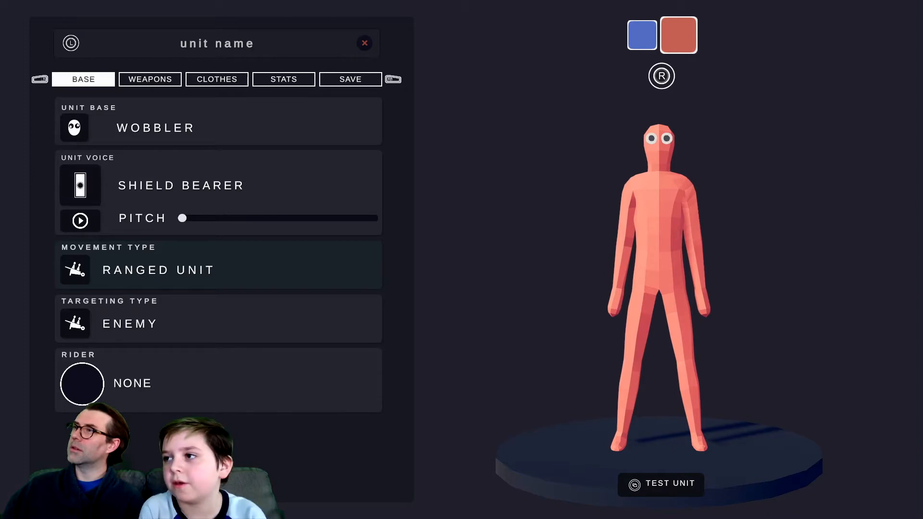
Equip the Shallow Pot from the weapon catalog as the one-handed main weapon
left_click(218, 269)
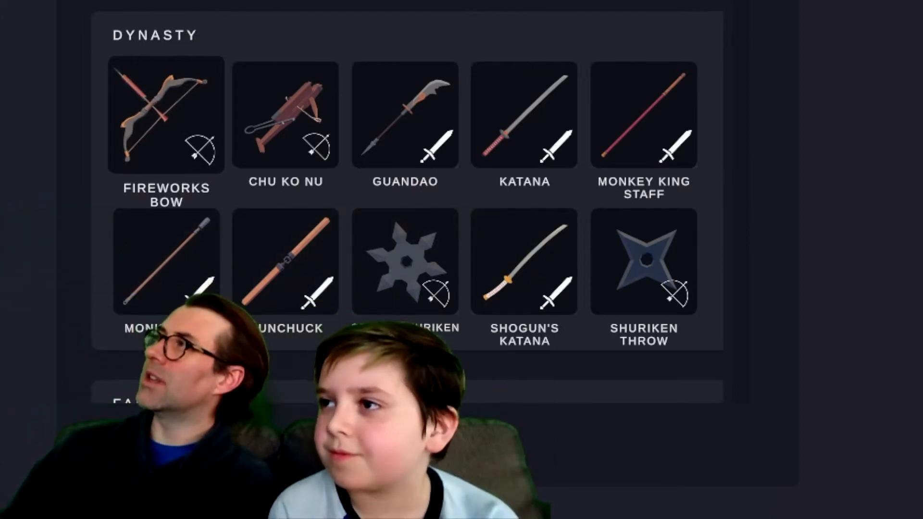
scroll("down", 3)
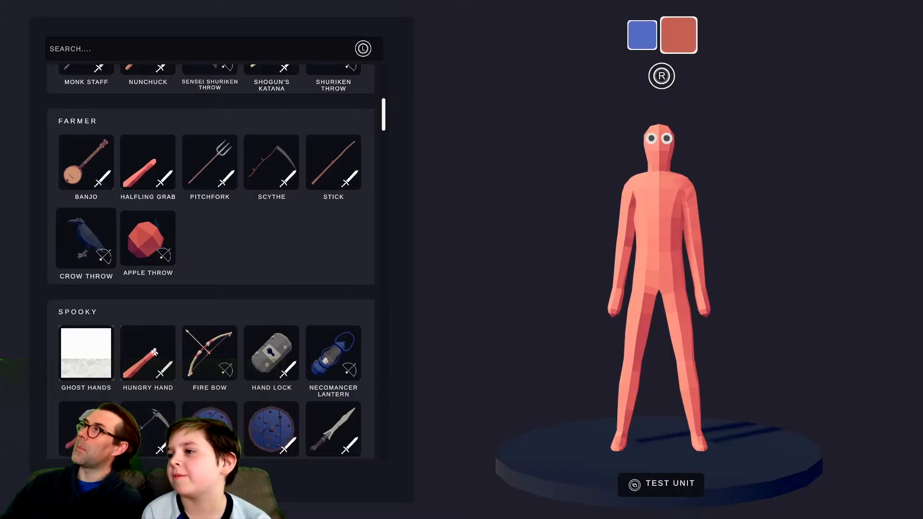
scroll("down", 3)
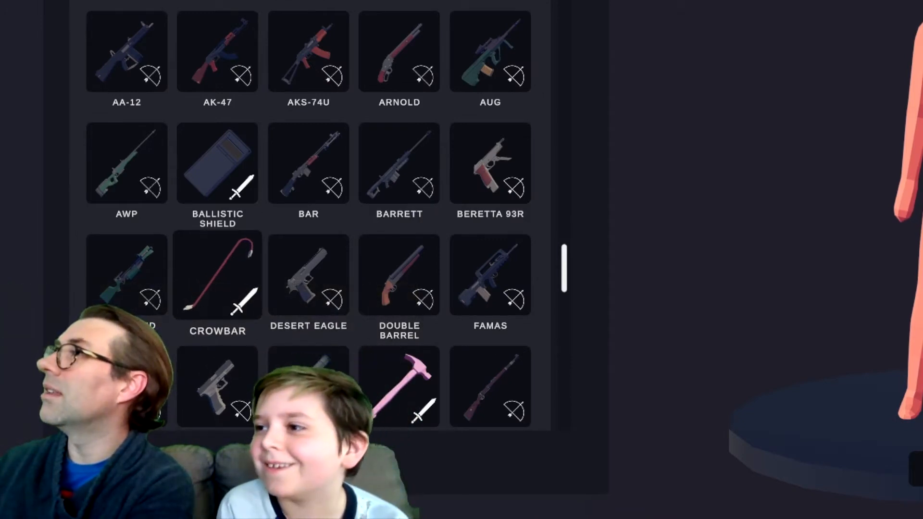
scroll("down", 3)
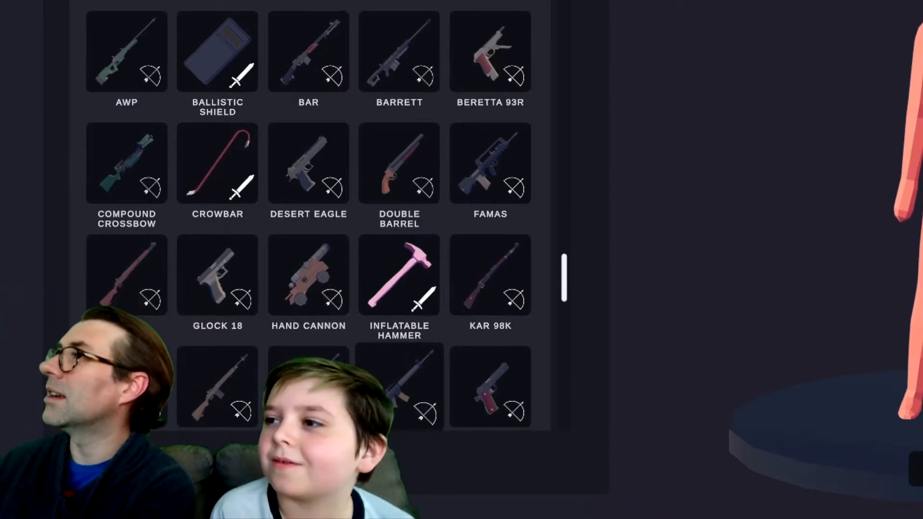
scroll("down", 3)
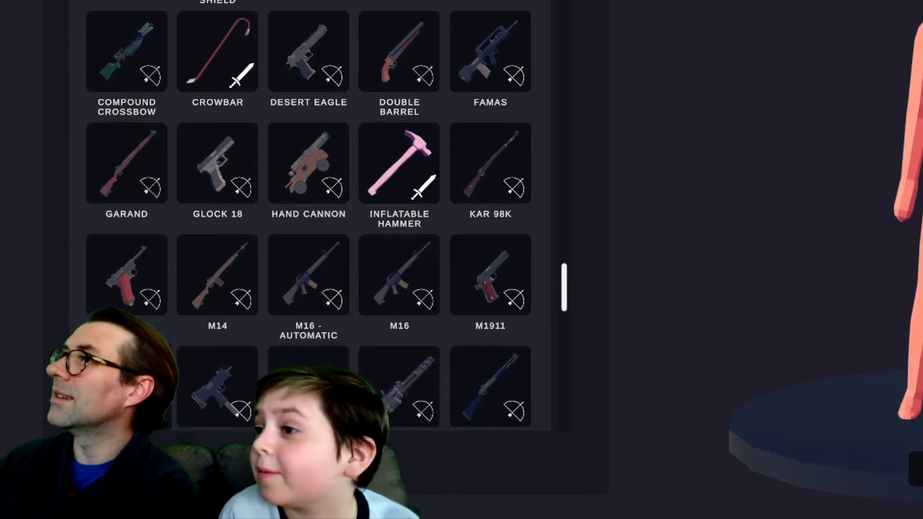
scroll("down", 3)
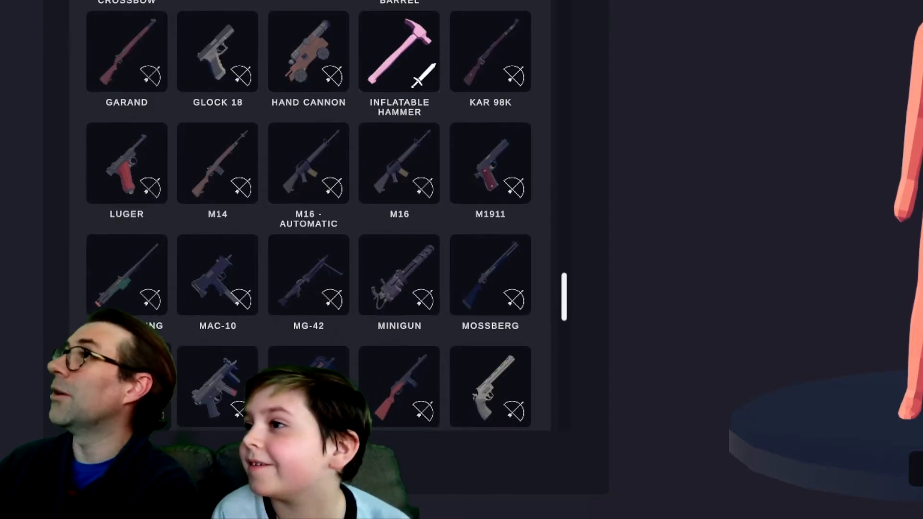
scroll("down", 3)
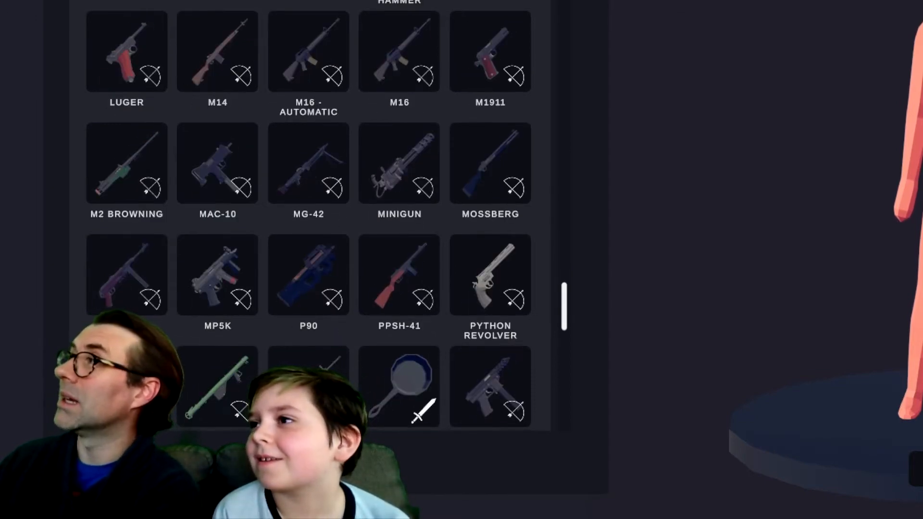
left_click(399, 385)
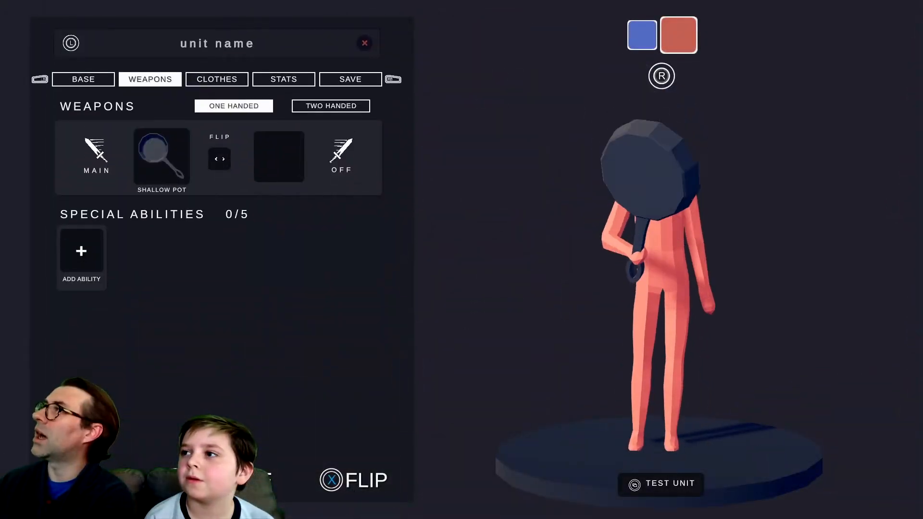
Browse the Clothes tab's Add Item list without picking anything
left_click(162, 156)
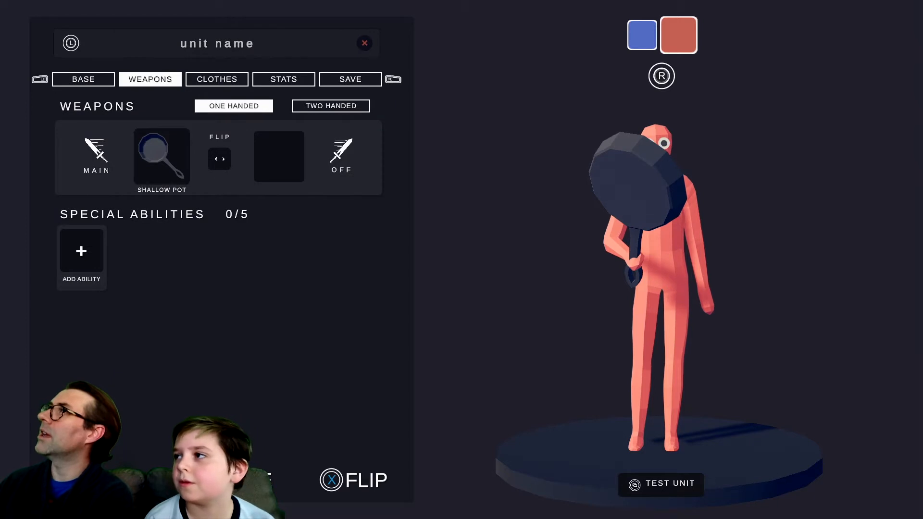
left_click(217, 78)
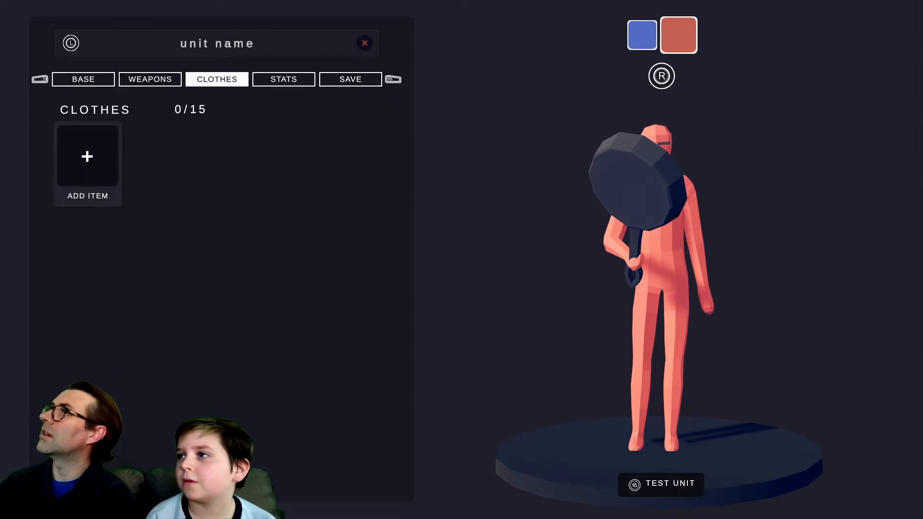
left_click(87, 164)
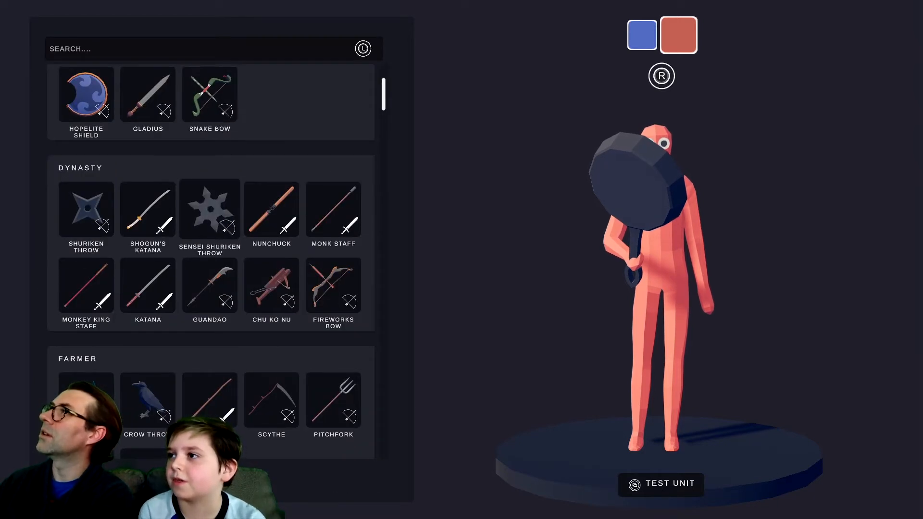
scroll("down", 3)
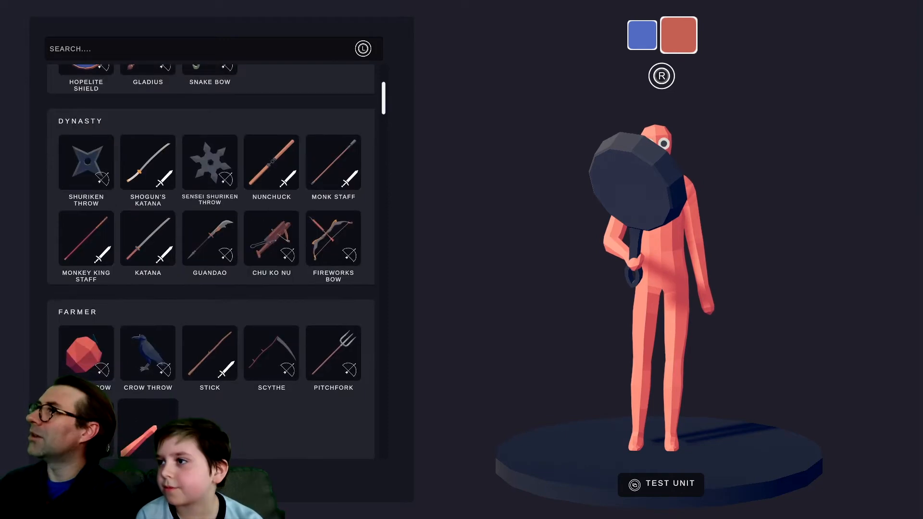
scroll("up", 3)
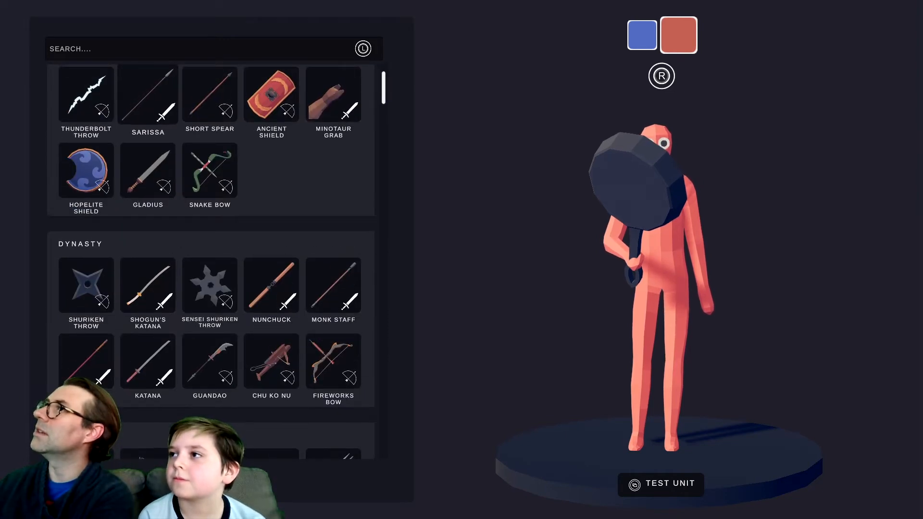
scroll("down", 3)
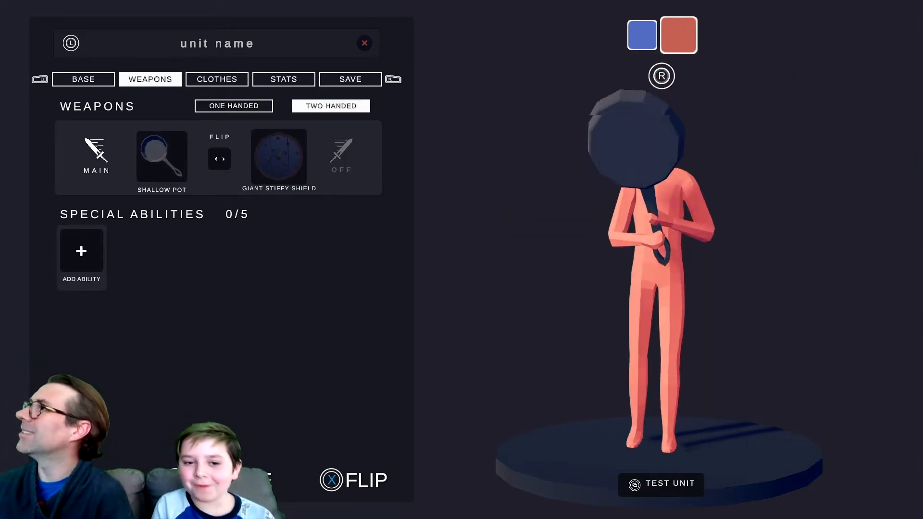
Return to the weapon list and equip Hungry Hand in the off hand beside the shallow pot
left_click(97, 151)
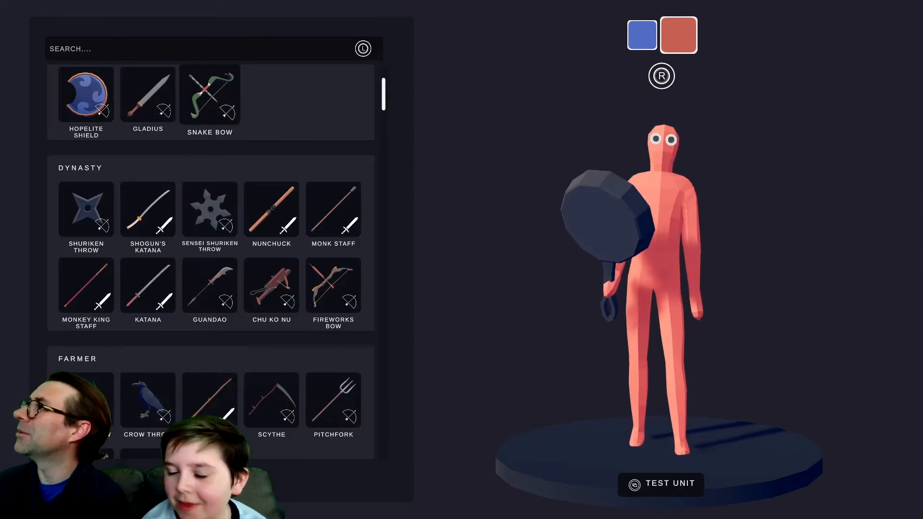
scroll("down", 3)
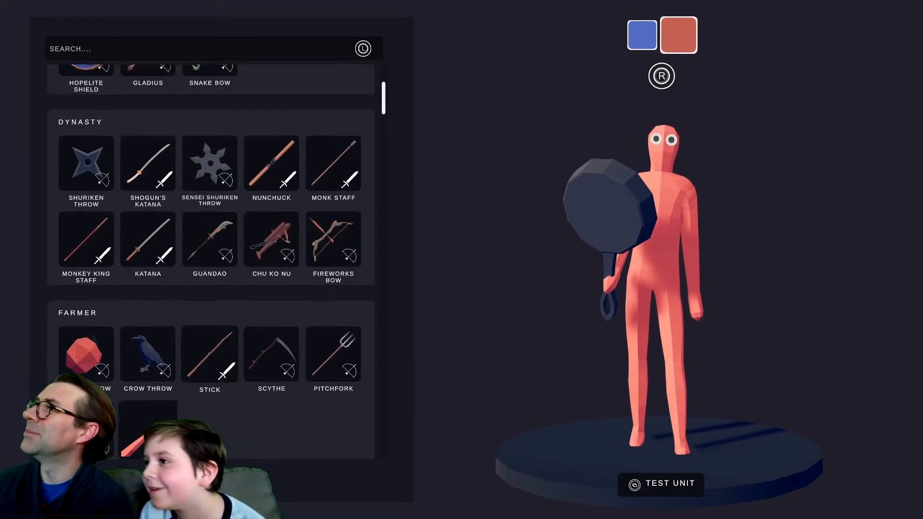
scroll("down", 3)
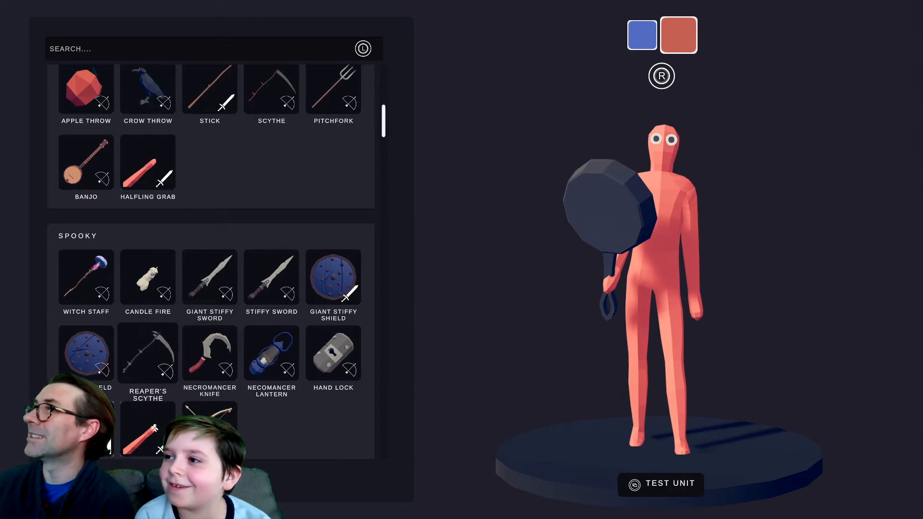
scroll("down", 3)
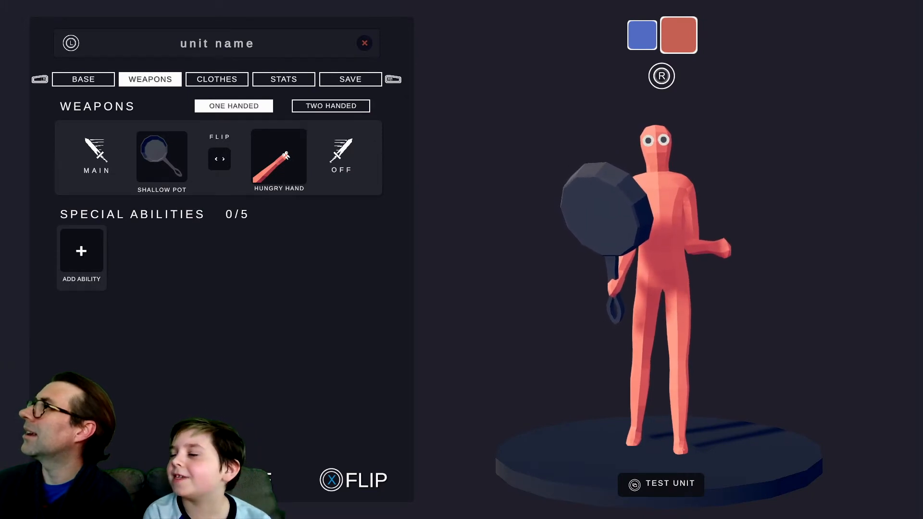
Put Pirate Shoes 02 on the unit from the Clothes list
left_click(216, 79)
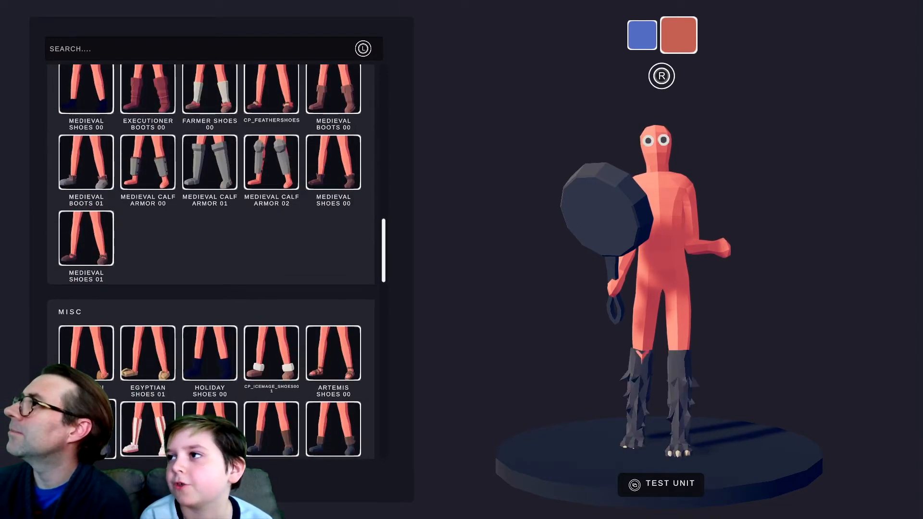
scroll("down", 3)
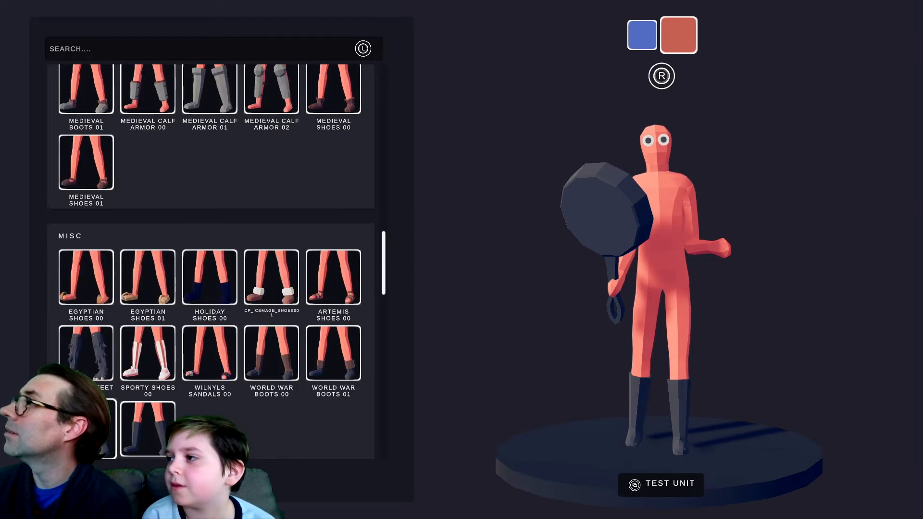
scroll("down", 3)
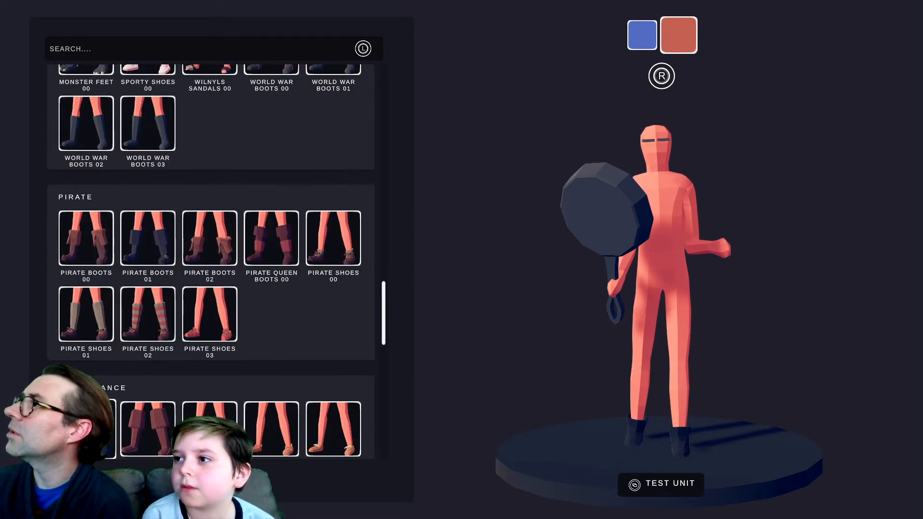
left_click(148, 314)
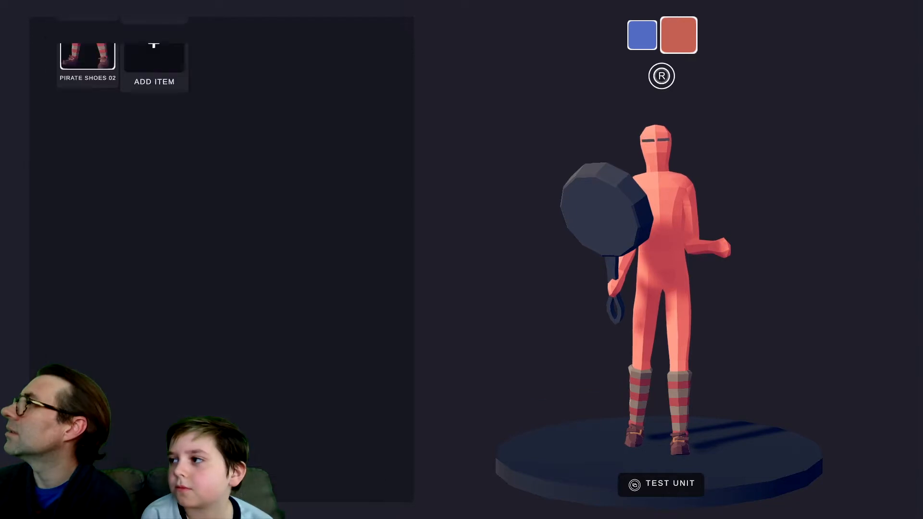
Add a top, trying a reddish legacy shirt before settling on Medieval Chest Armor 00
left_click(154, 62)
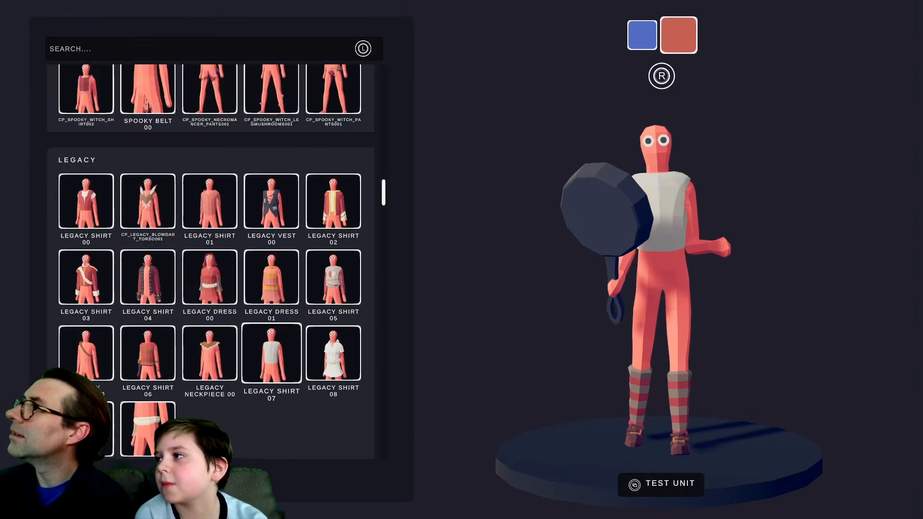
left_click(332, 353)
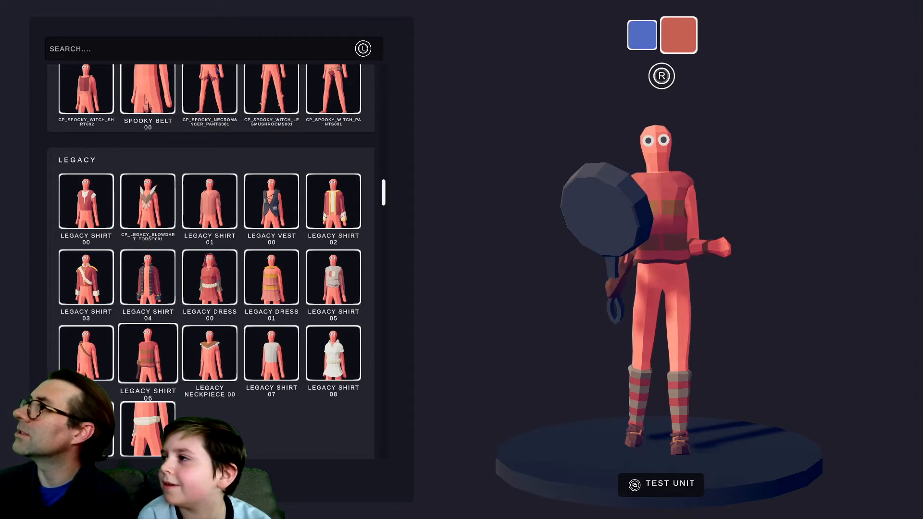
scroll("down", 3)
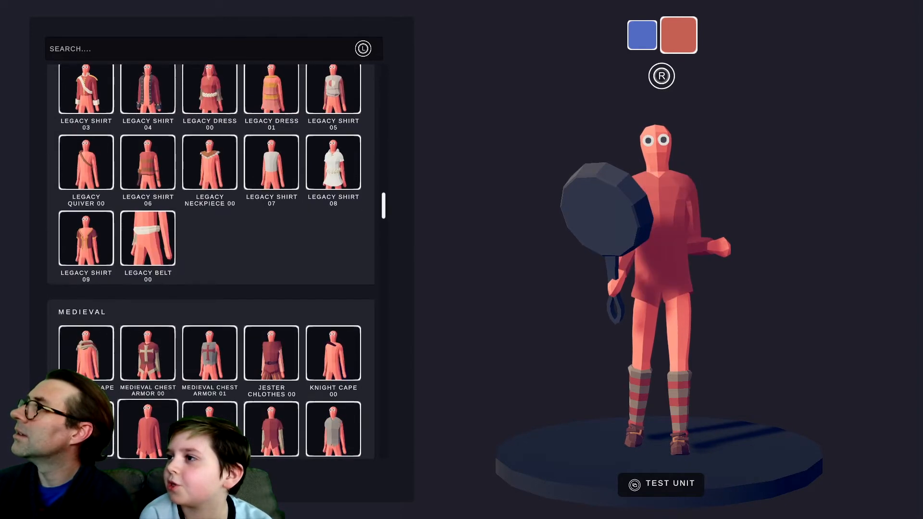
left_click(148, 354)
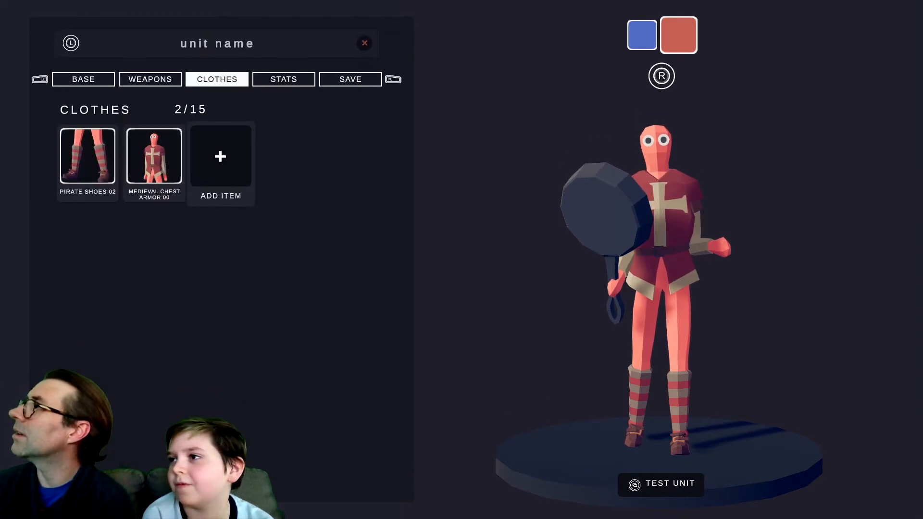
Try the head candle and necromancer hat, then give the unit TABG Chefs Hat 00
left_click(220, 155)
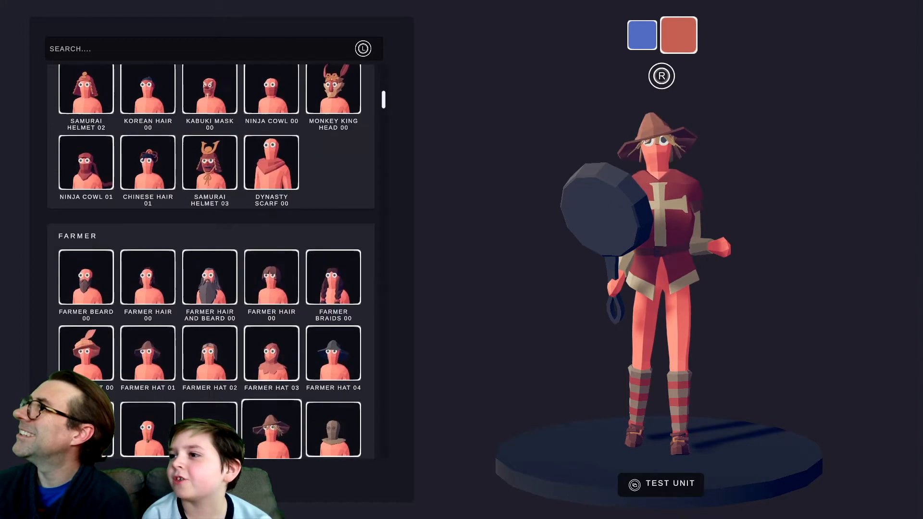
scroll("down", 3)
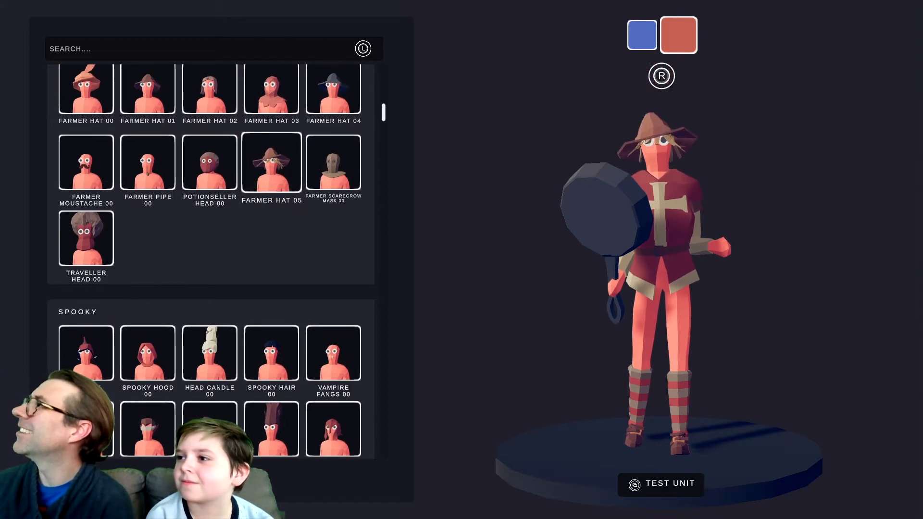
left_click(208, 353)
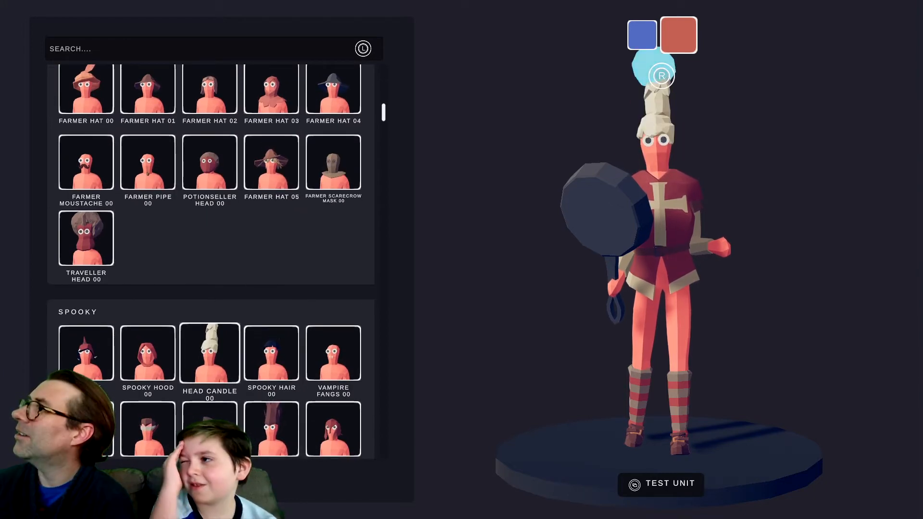
scroll("down", 3)
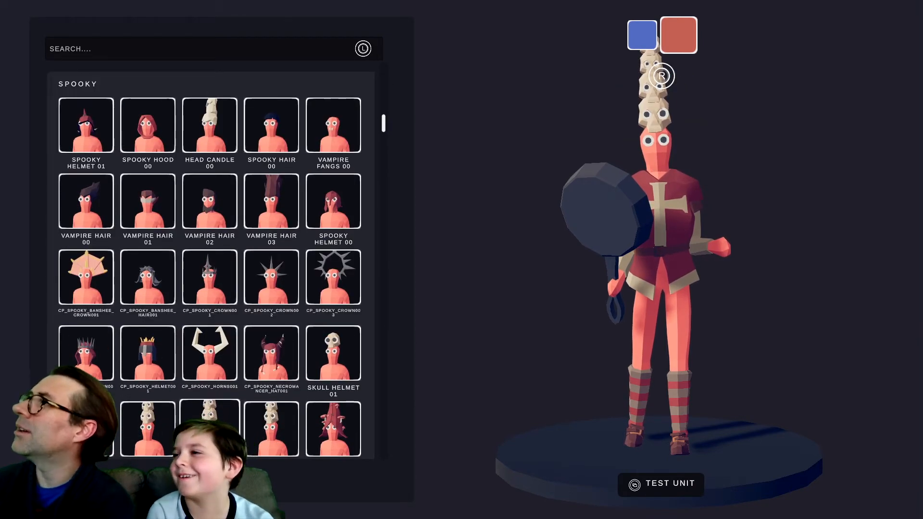
left_click(271, 353)
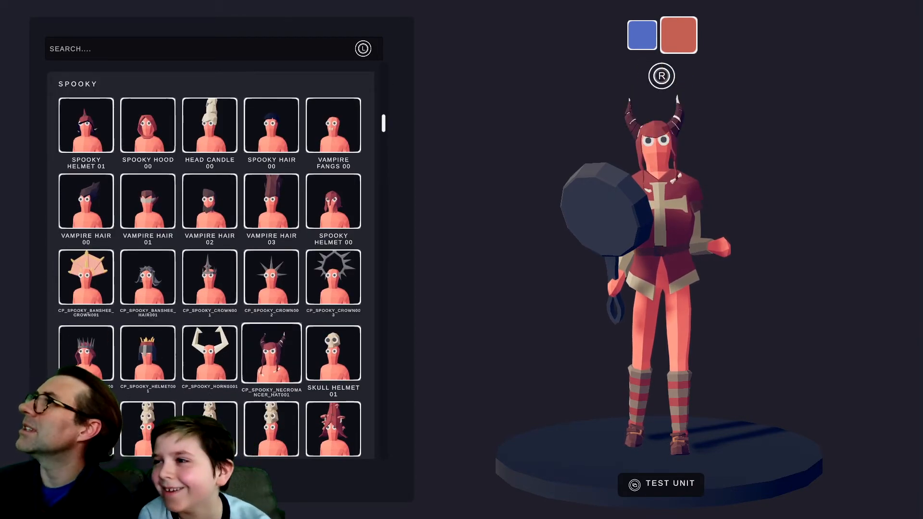
left_click(209, 201)
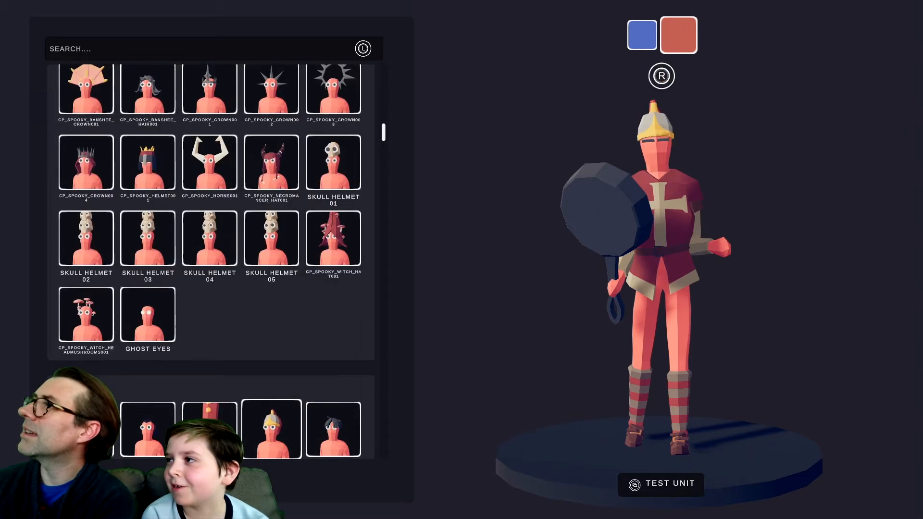
scroll("down", 3)
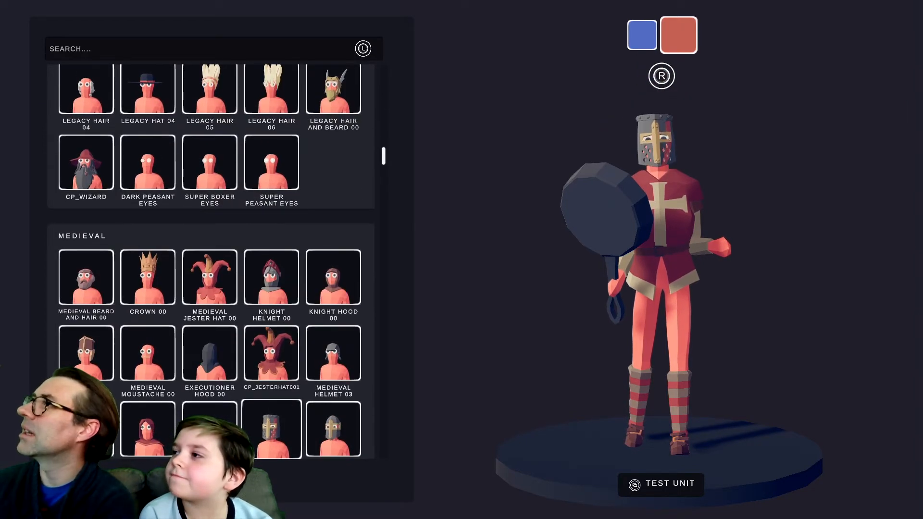
scroll("down", 3)
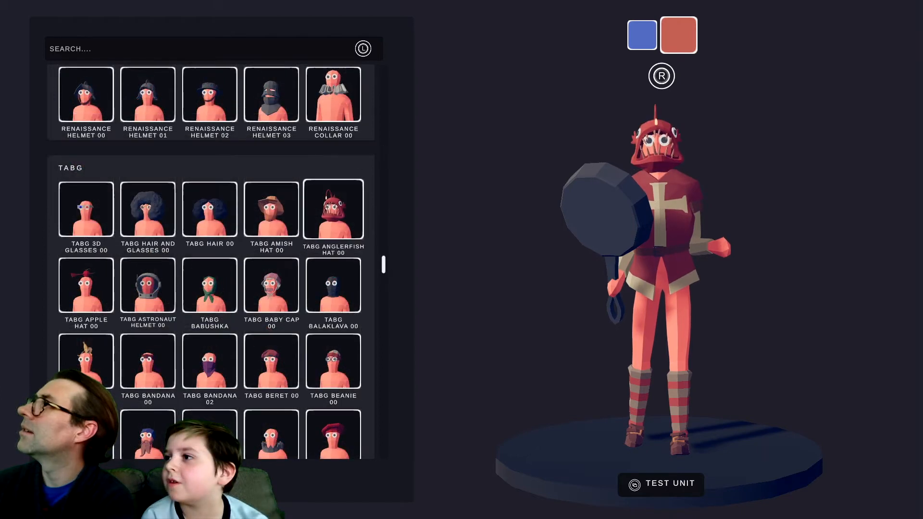
scroll("down", 3)
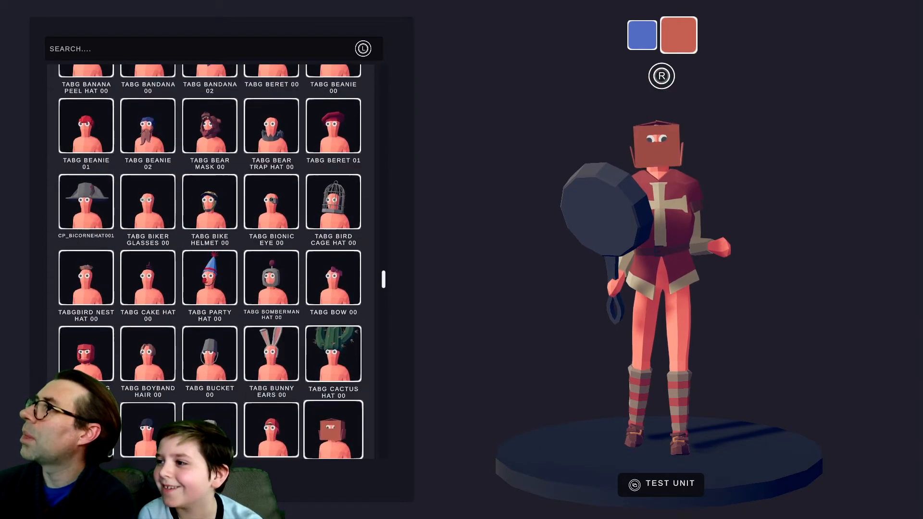
left_click(271, 277)
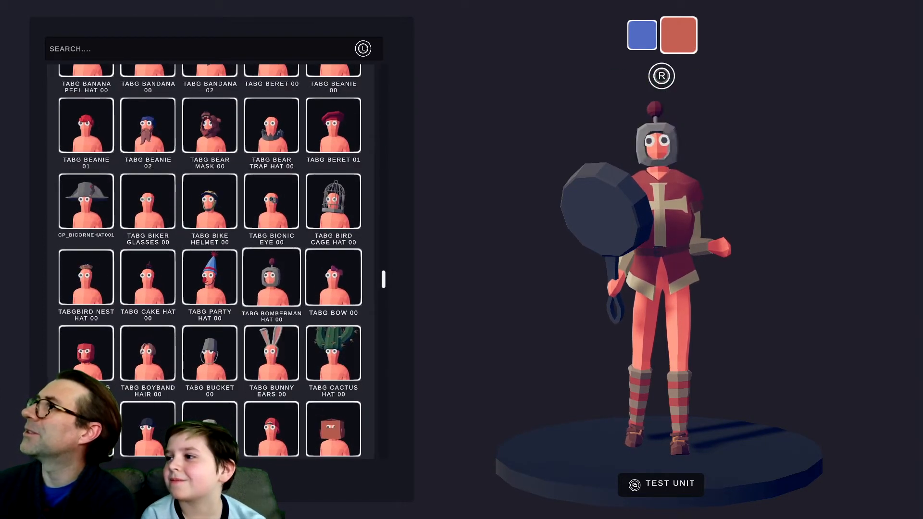
scroll("down", 3)
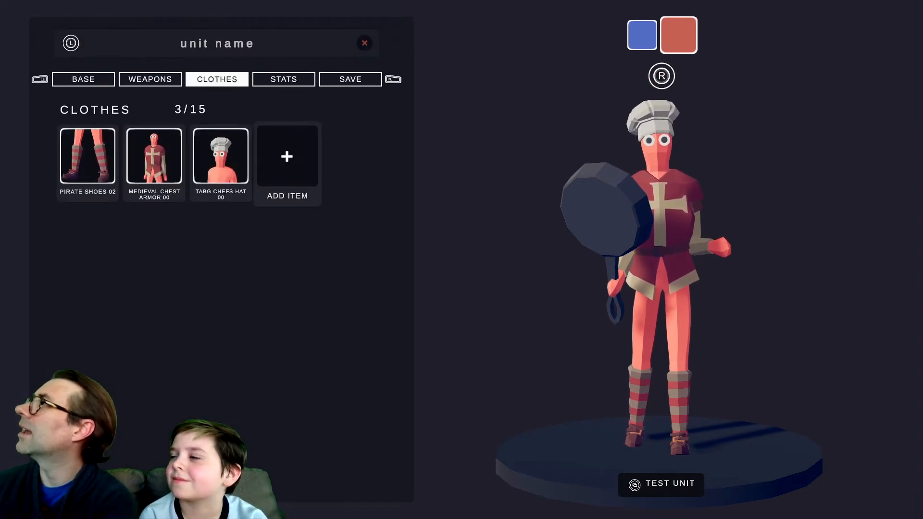
Replace Medieval Chest Armor 00 with the striped Wild West Shirt 00
left_click(154, 155)
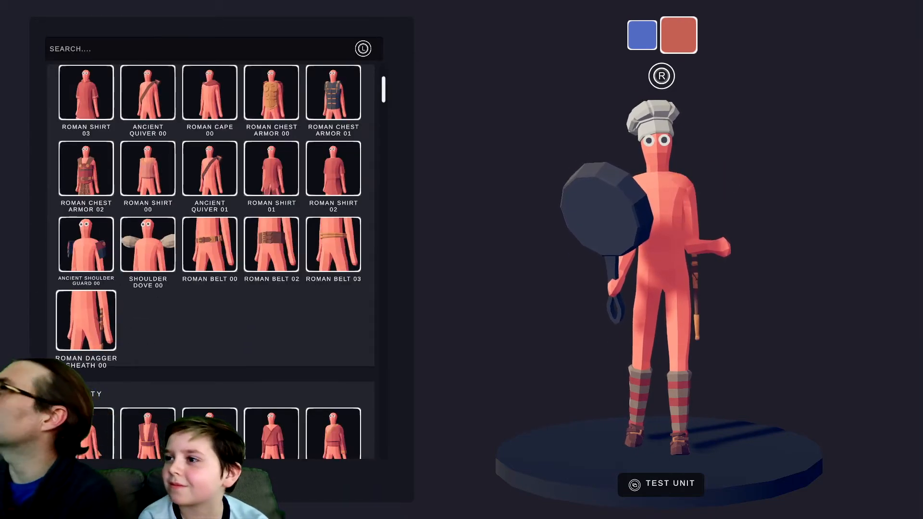
scroll("down", 3)
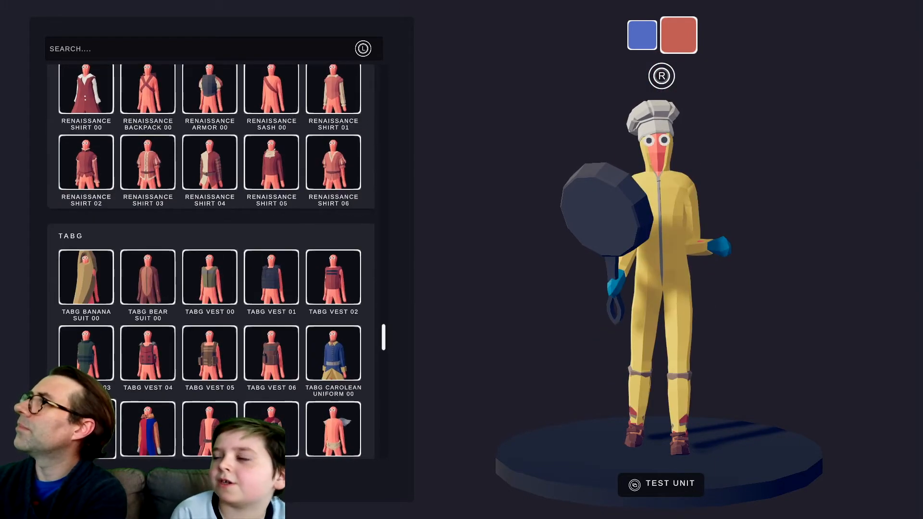
left_click(86, 277)
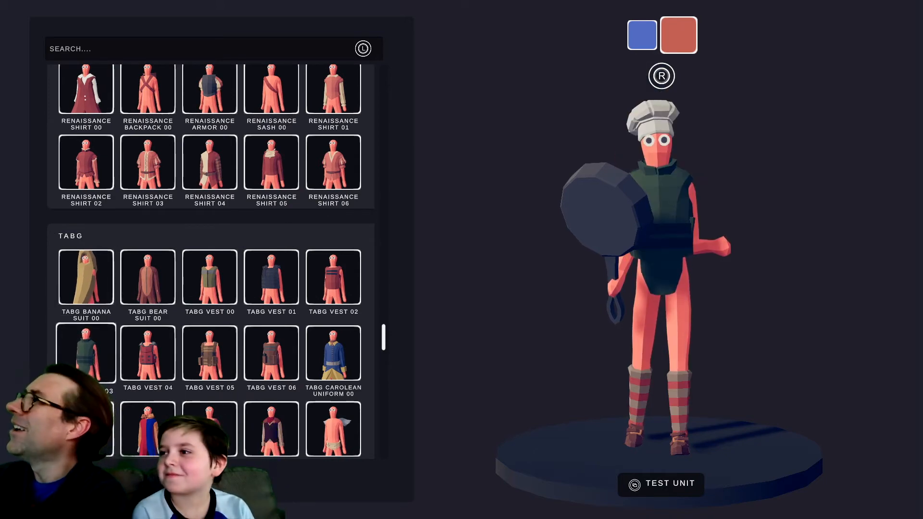
left_click(85, 277)
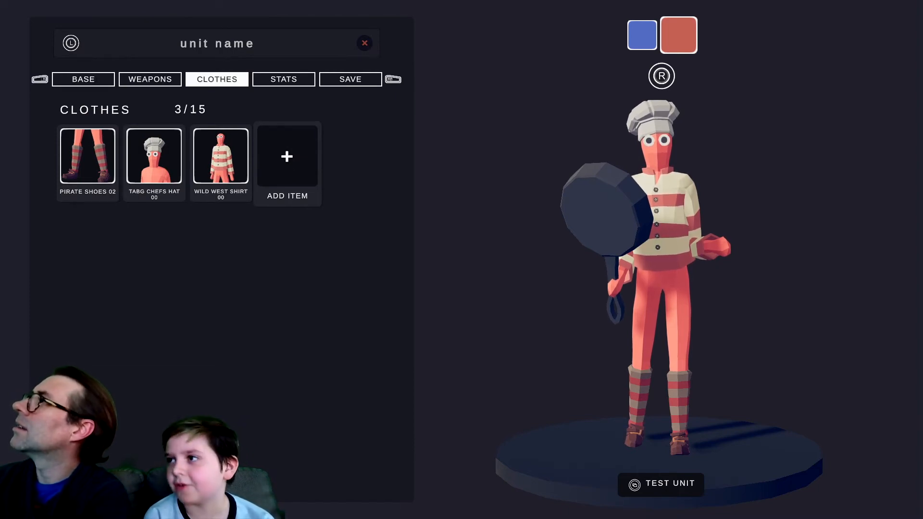
Try wild west pants, Viking Pants 00 and a purple skirt, ending on green Holiday Elf Pants 00
left_click(287, 156)
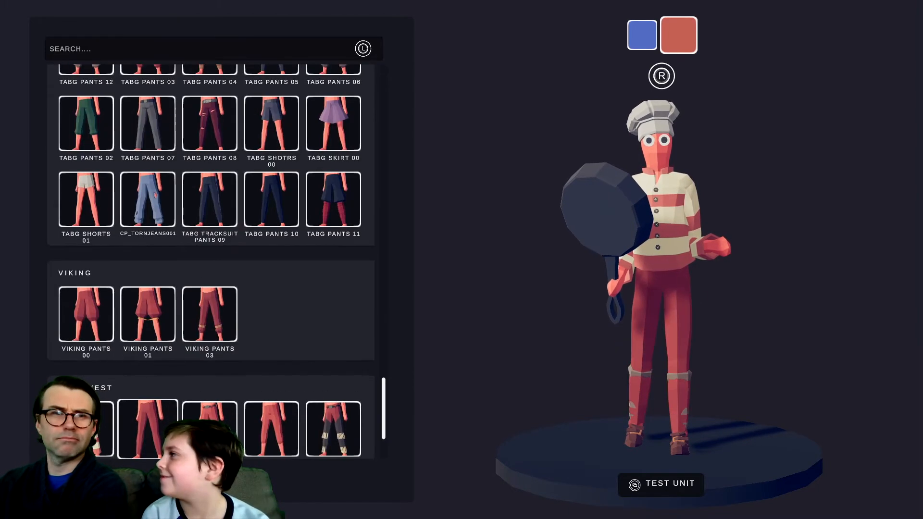
scroll("down", 3)
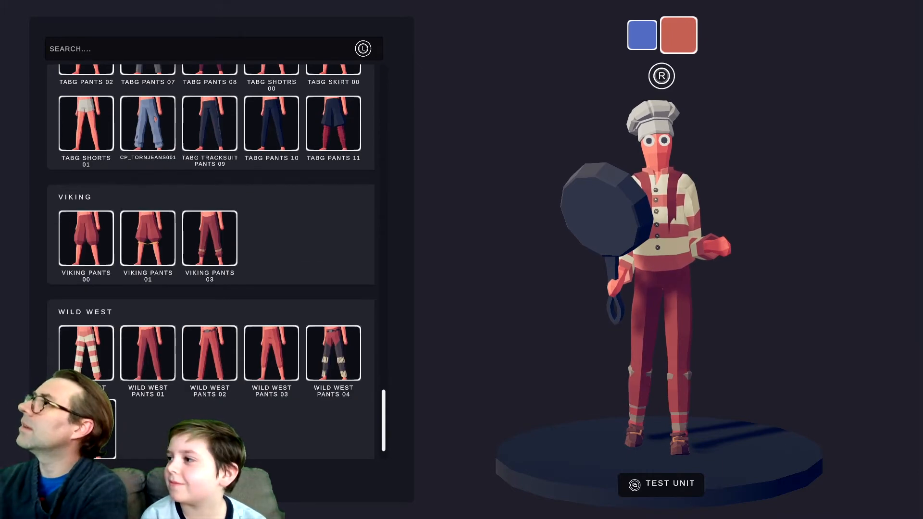
left_click(86, 352)
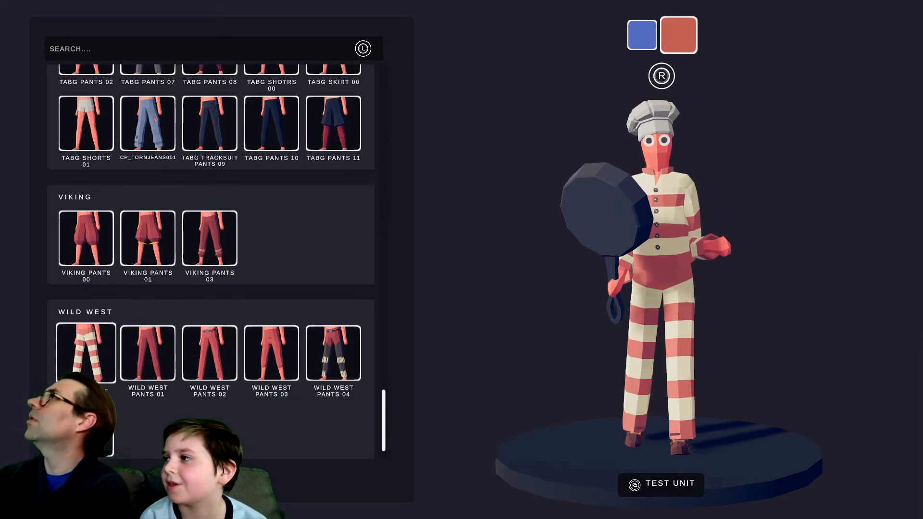
left_click(86, 238)
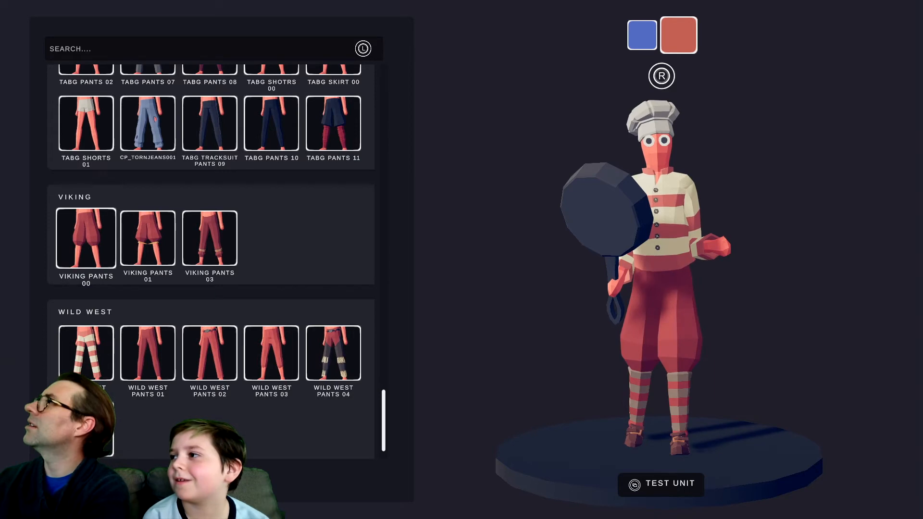
left_click(86, 124)
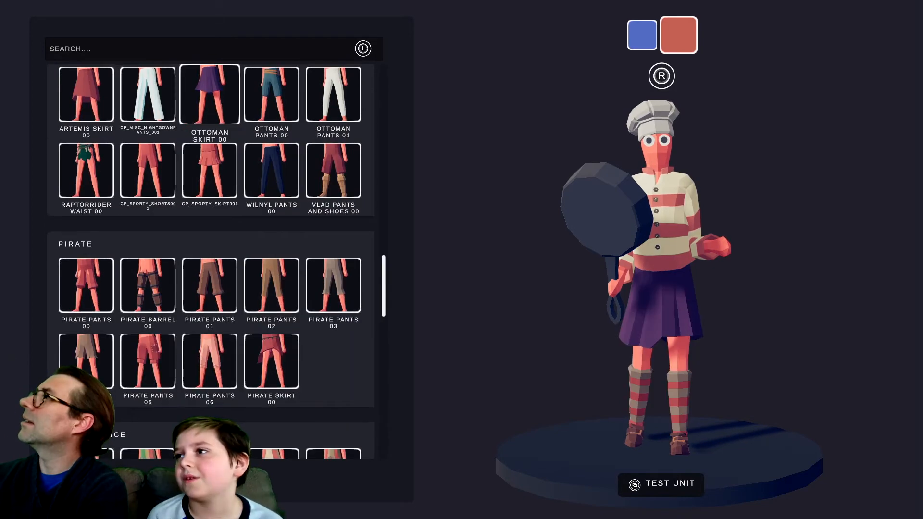
scroll("down", 3)
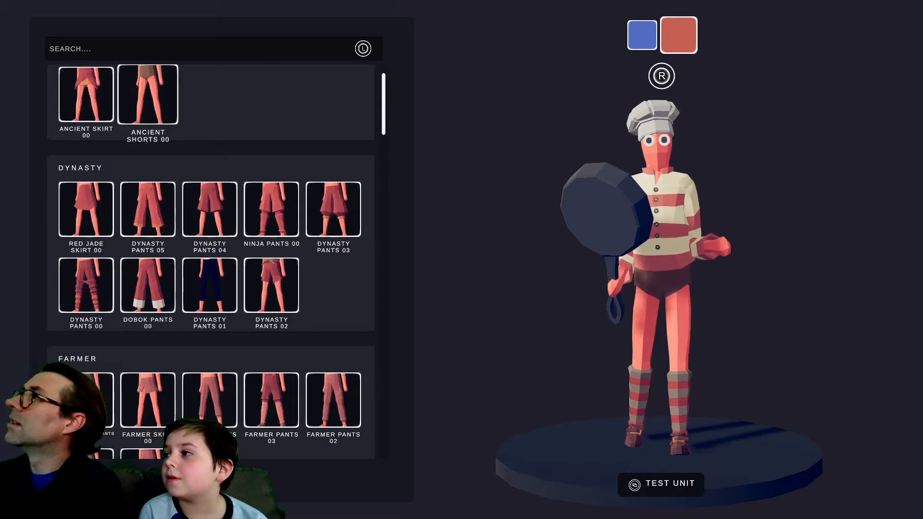
scroll("down", 3)
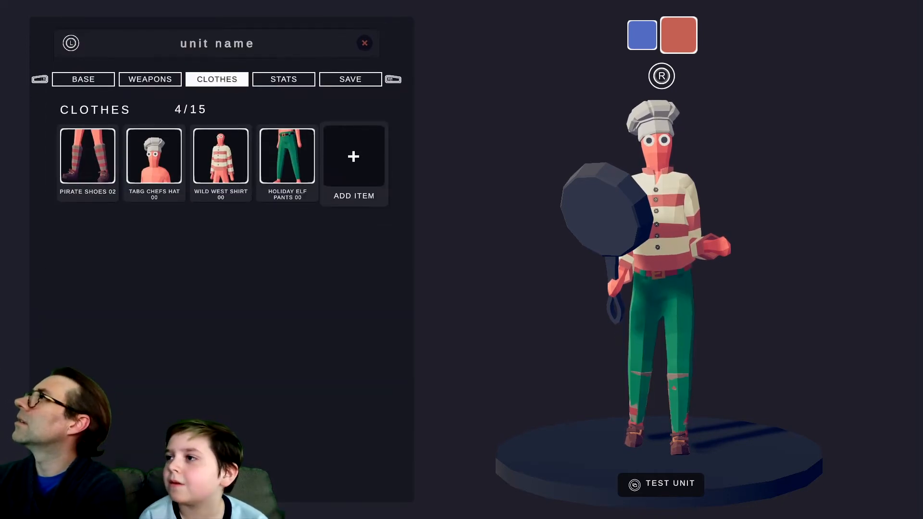
Raise the unit's Damage to 3.00x and Attack Speed to about 1.90x in Stats
left_click(283, 79)
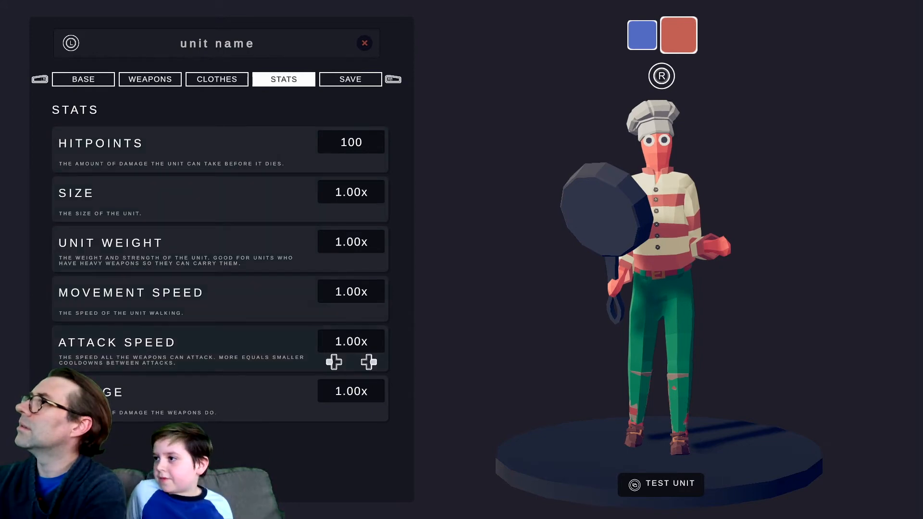
left_click(370, 363)
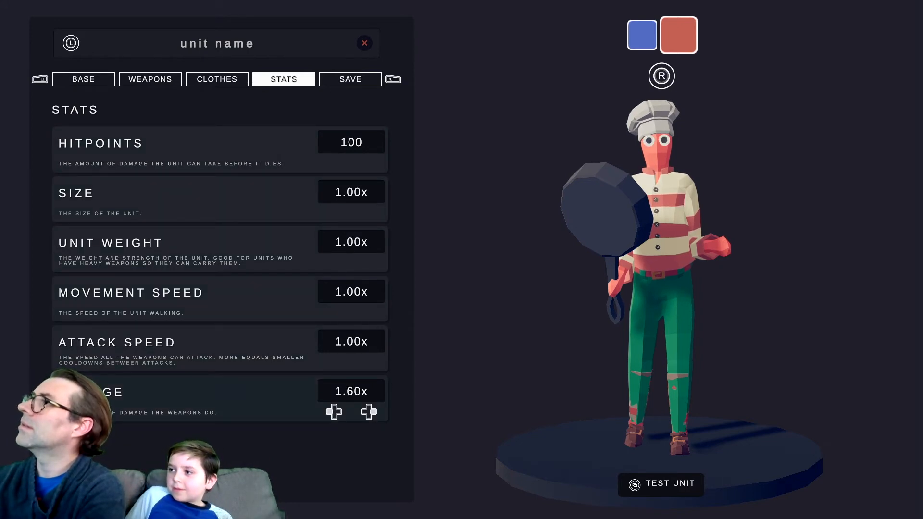
left_click(369, 411)
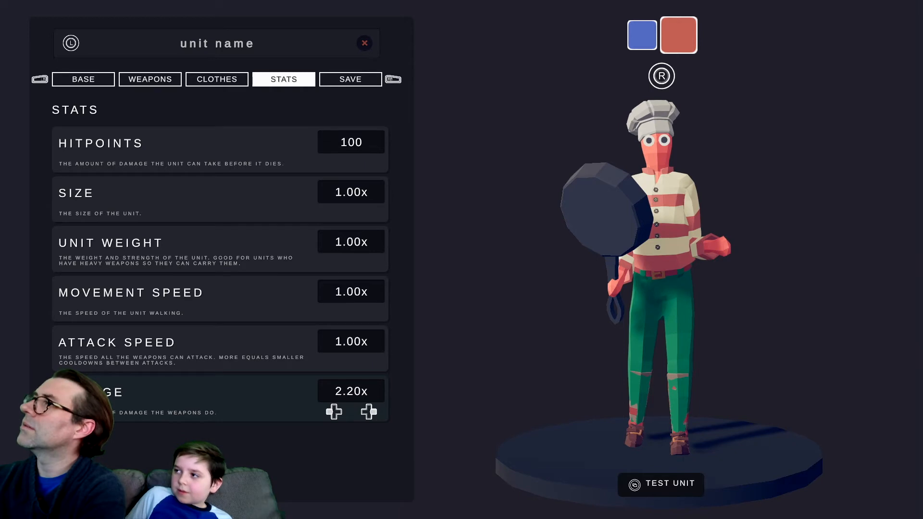
left_click(368, 411)
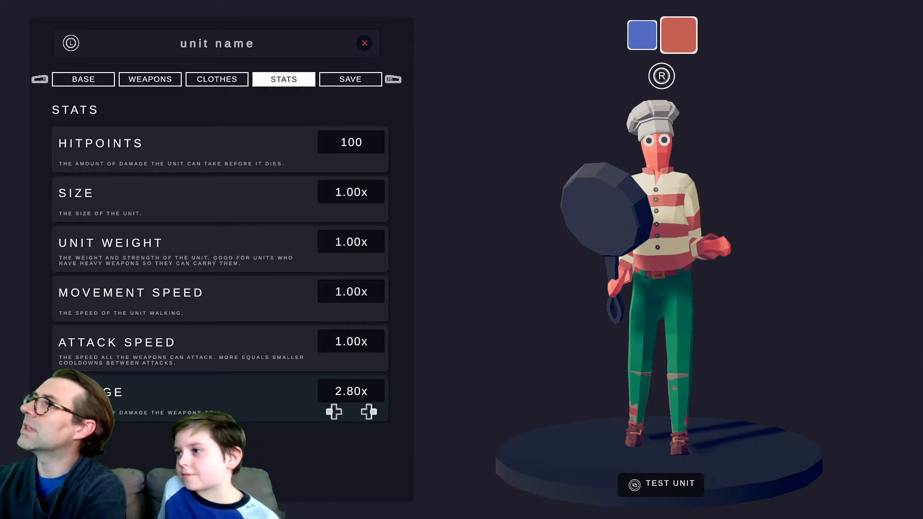
left_click(369, 411)
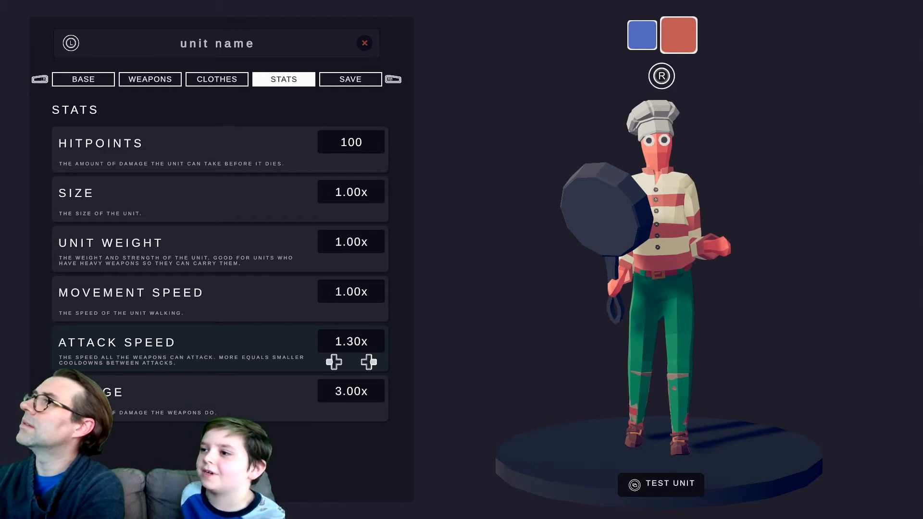
left_click(369, 362)
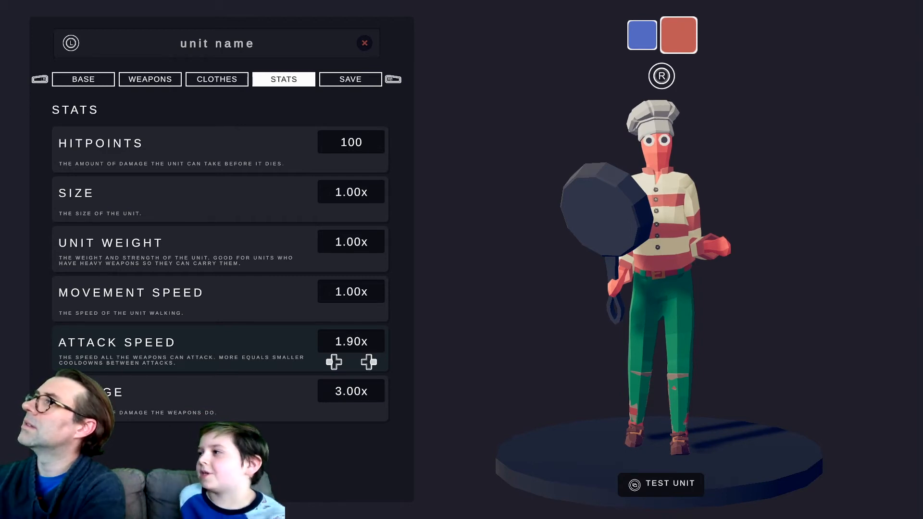
left_click(368, 363)
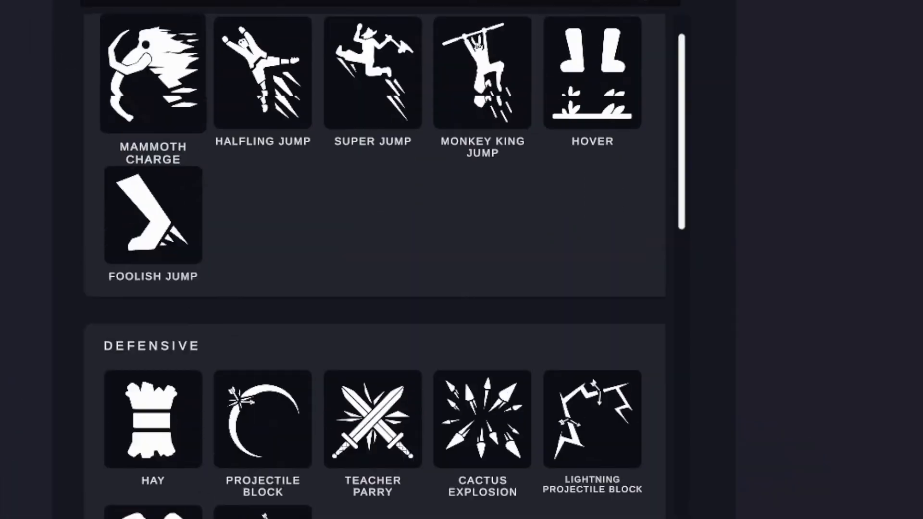
Add Teacher Parry beside Backwards Dodge and move on to the save section (auto cost 360)
scroll("up", 3)
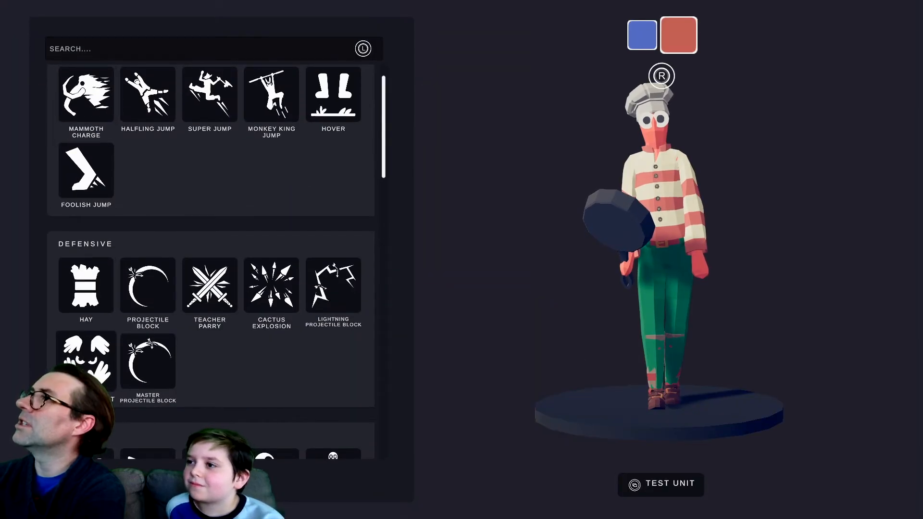
scroll("down", 3)
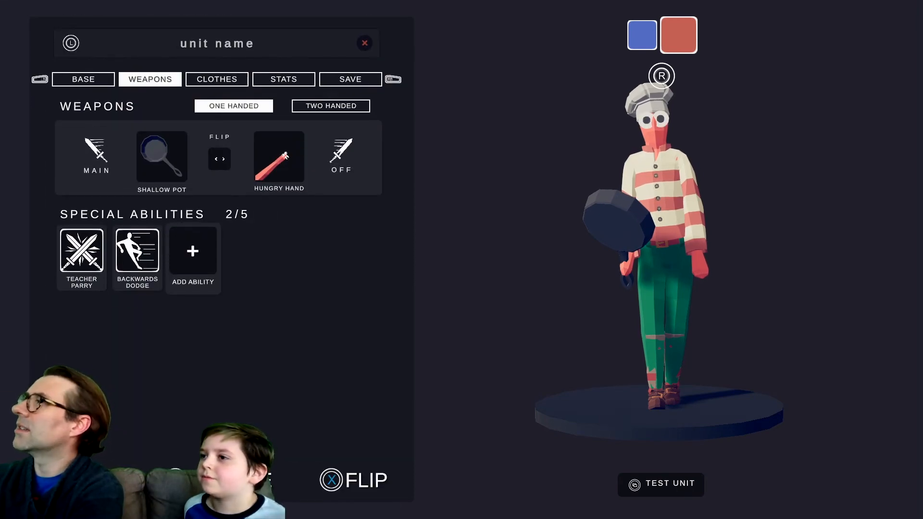
left_click(350, 79)
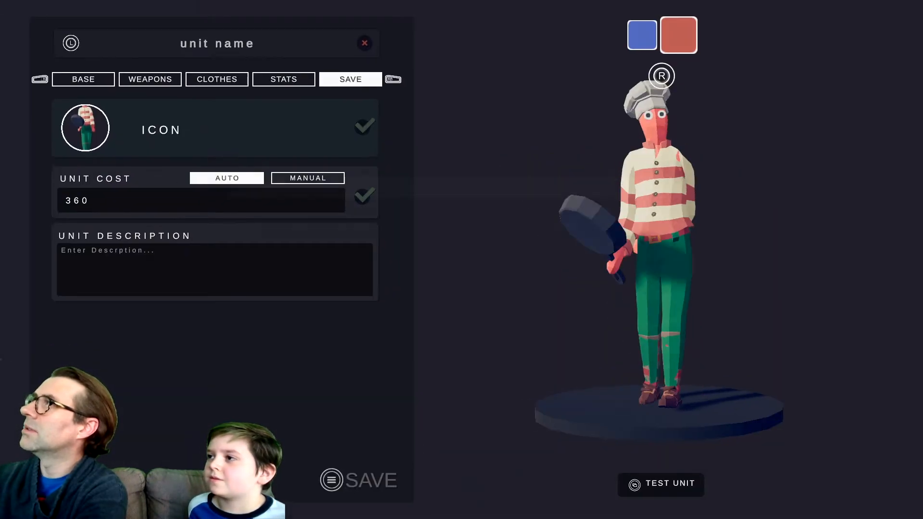
Enter the unit name Chef and return to the base settings
type("Chef")
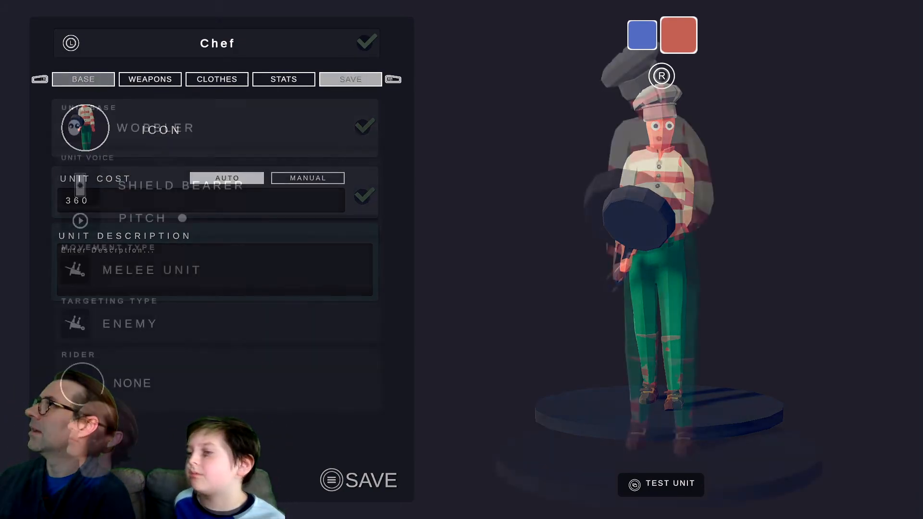
left_click(660, 483)
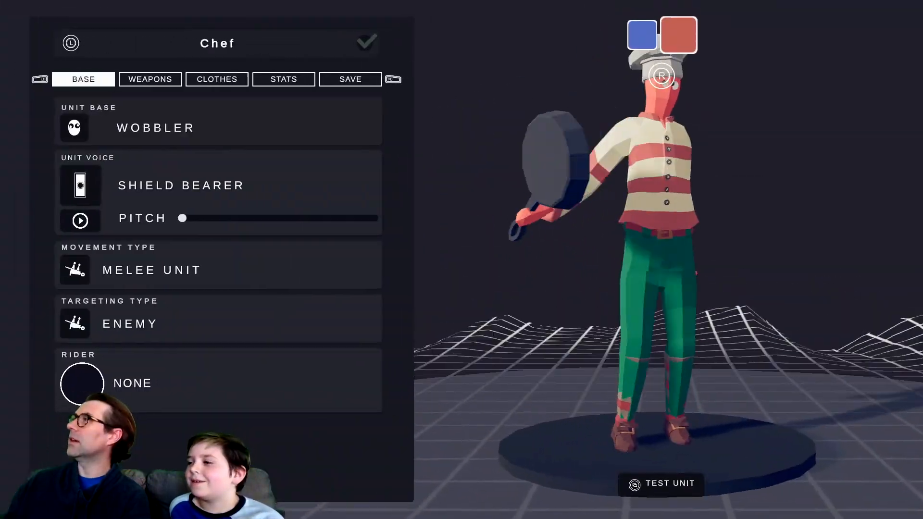
left_click(661, 483)
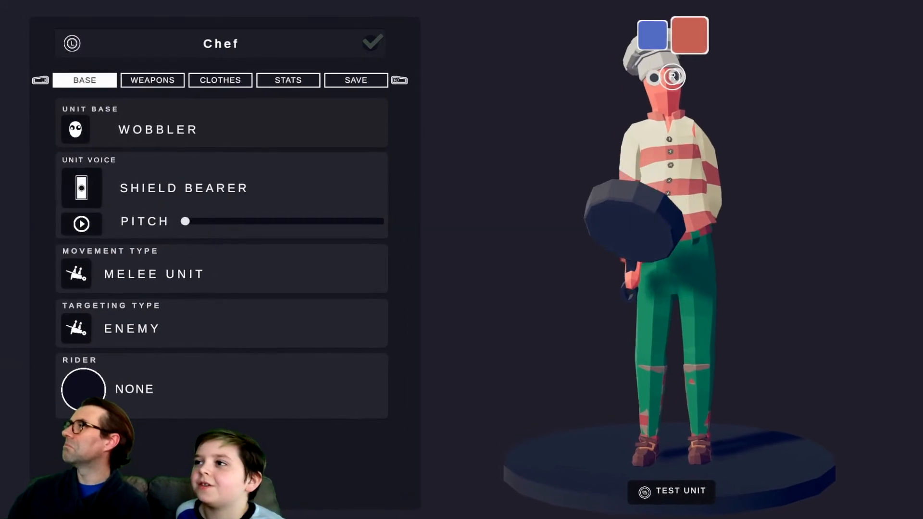
Swap the off-hand weapon to a Bottle, review stats, and test-run Chef in the arena
left_click(152, 79)
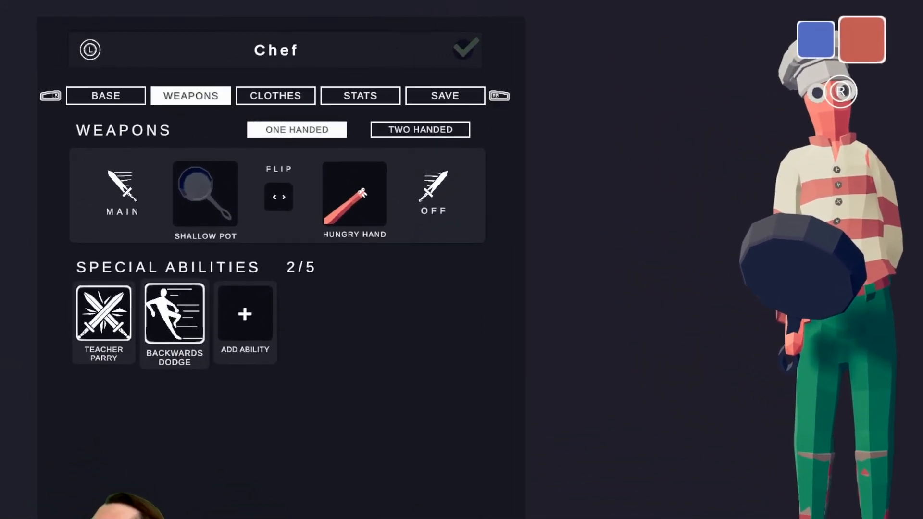
left_click(354, 193)
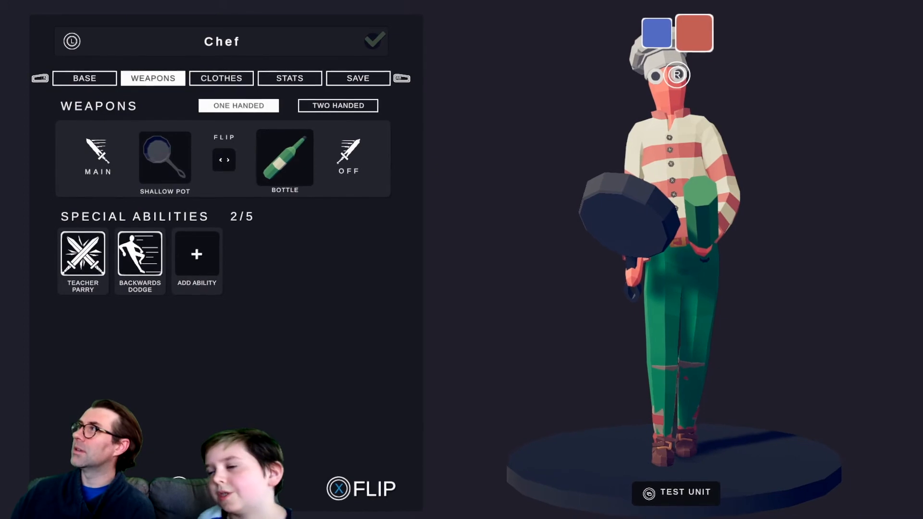
left_click(289, 78)
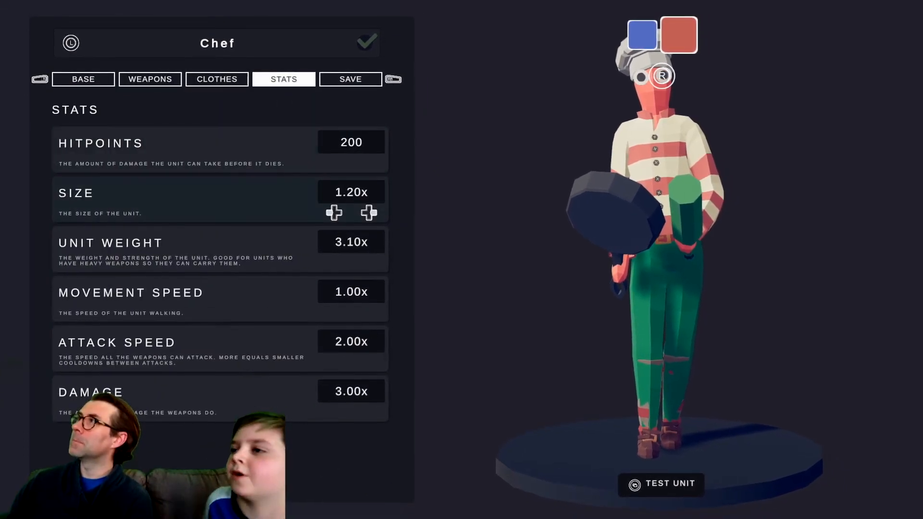
left_click(660, 483)
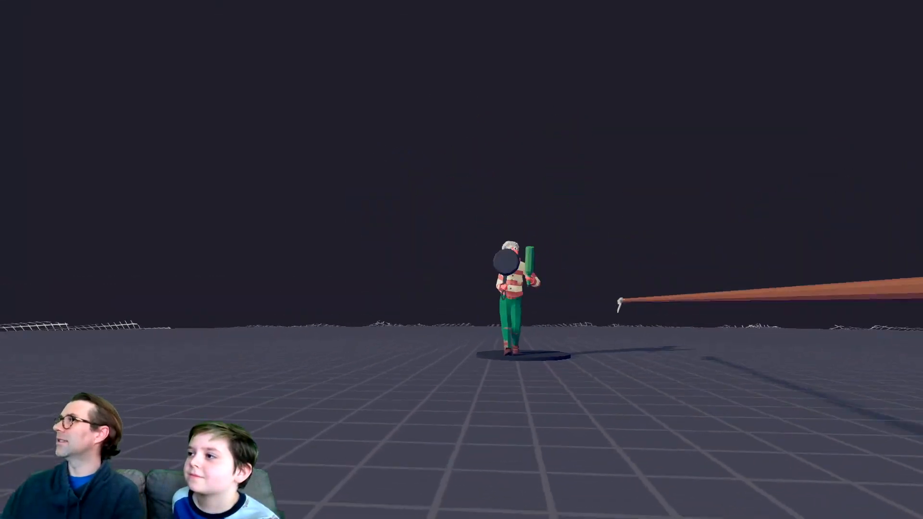